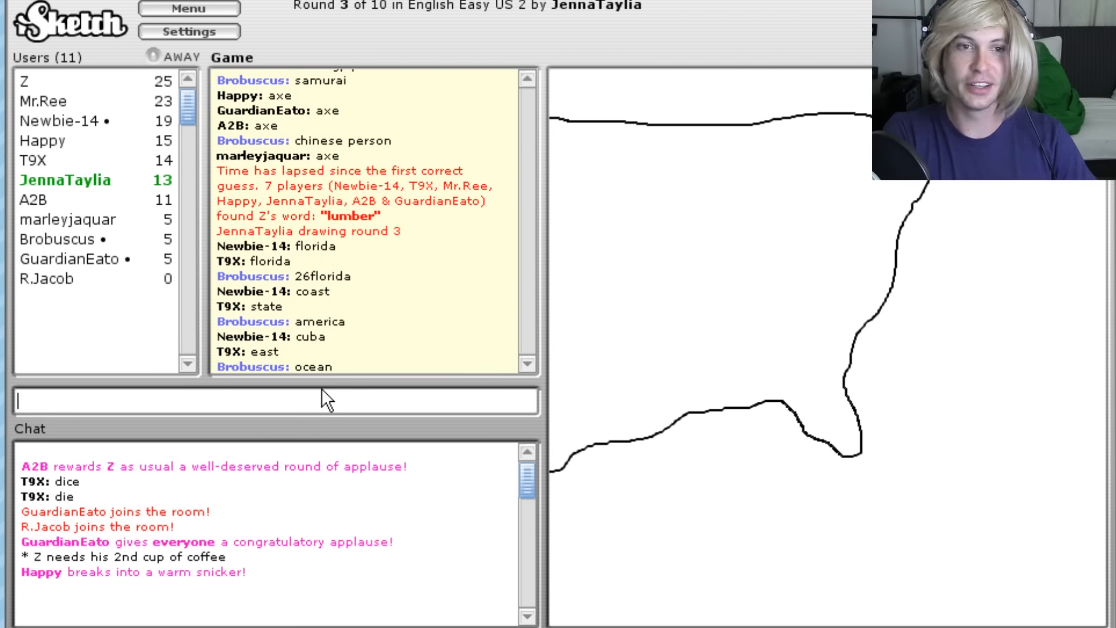
Leave the round 3 game room and return to the lobby room list
text(ea)
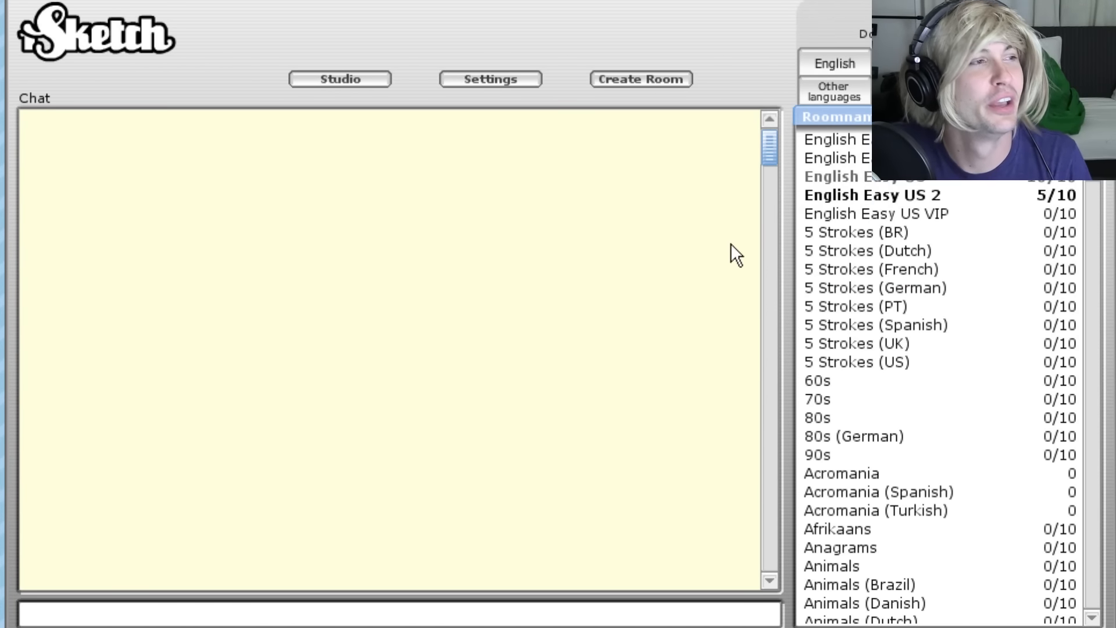
mouse_move(717, 208)
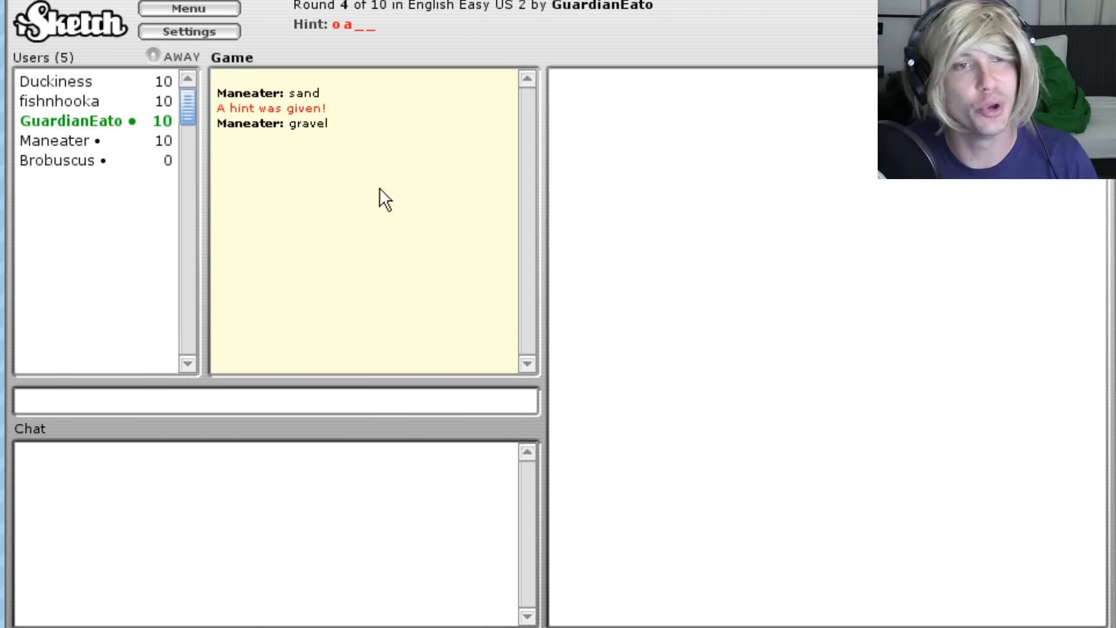
Briefly visit the game settings, close them, then return to the settings
click(189, 31)
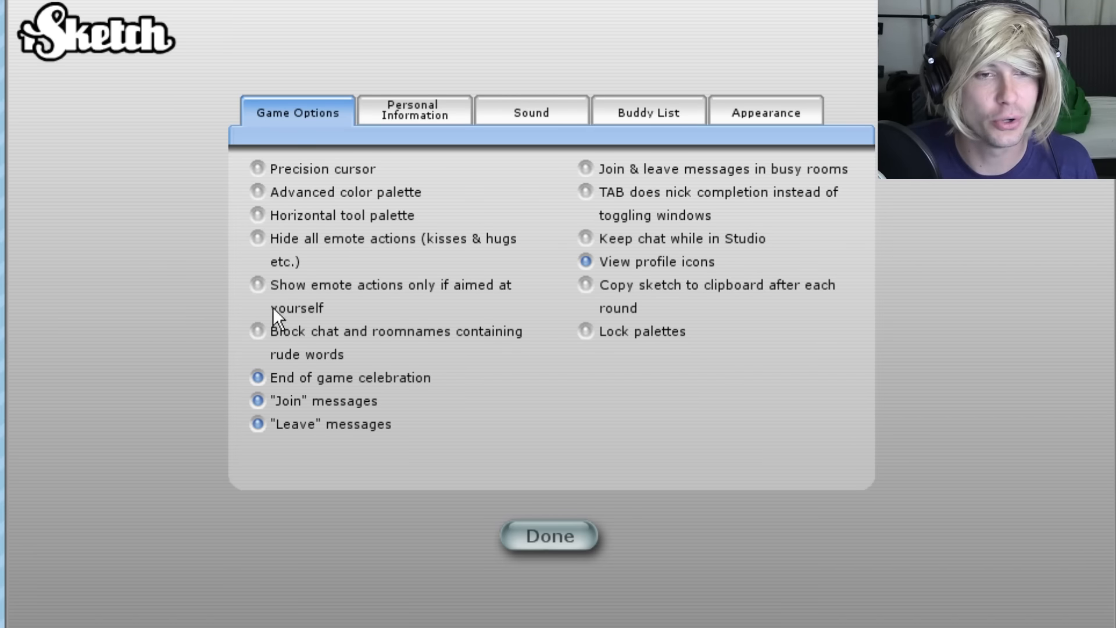
mouse_move(430, 210)
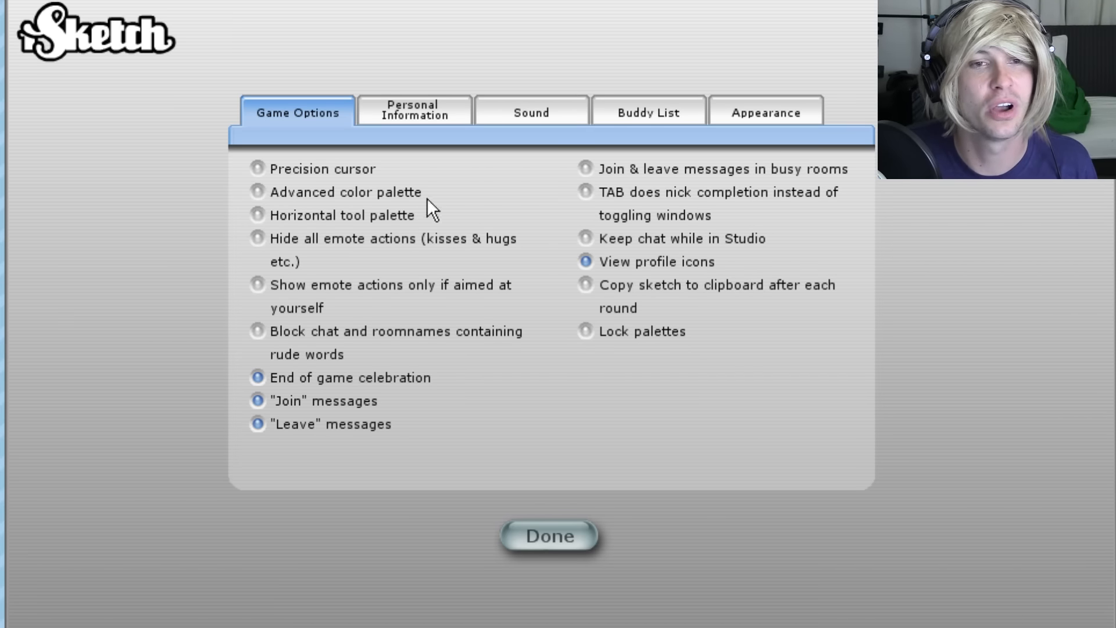
mouse_move(535, 486)
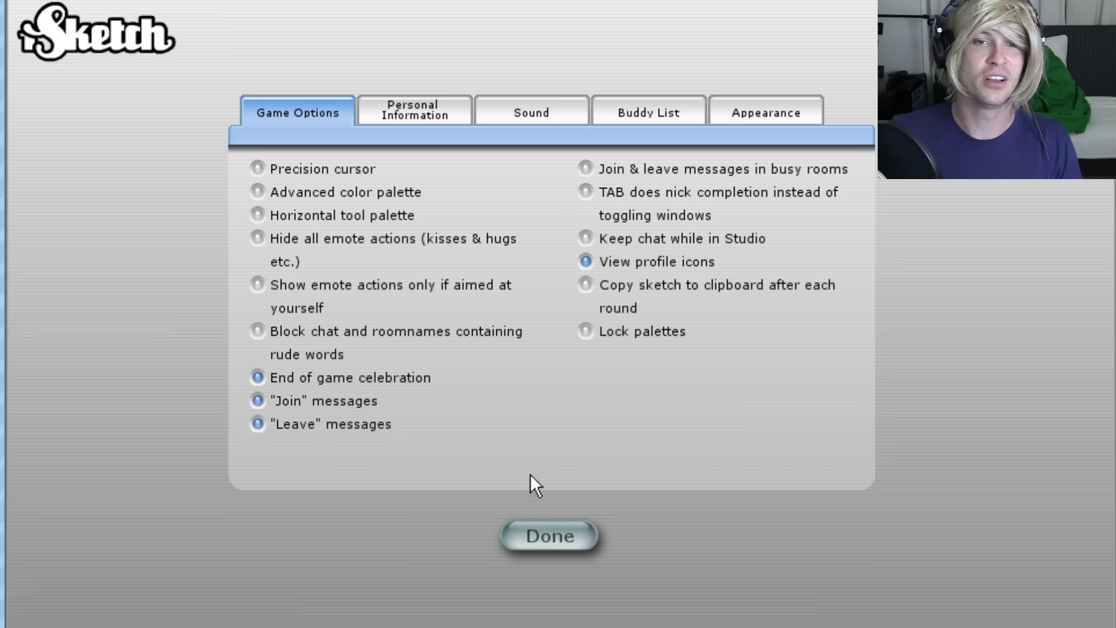
click(547, 535)
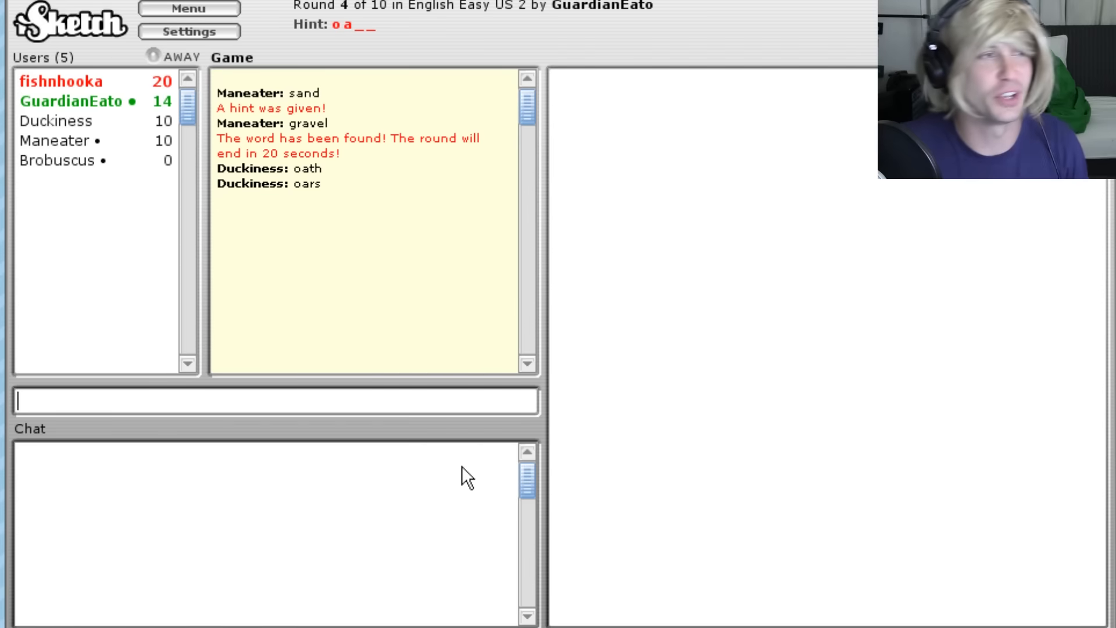
click(188, 31)
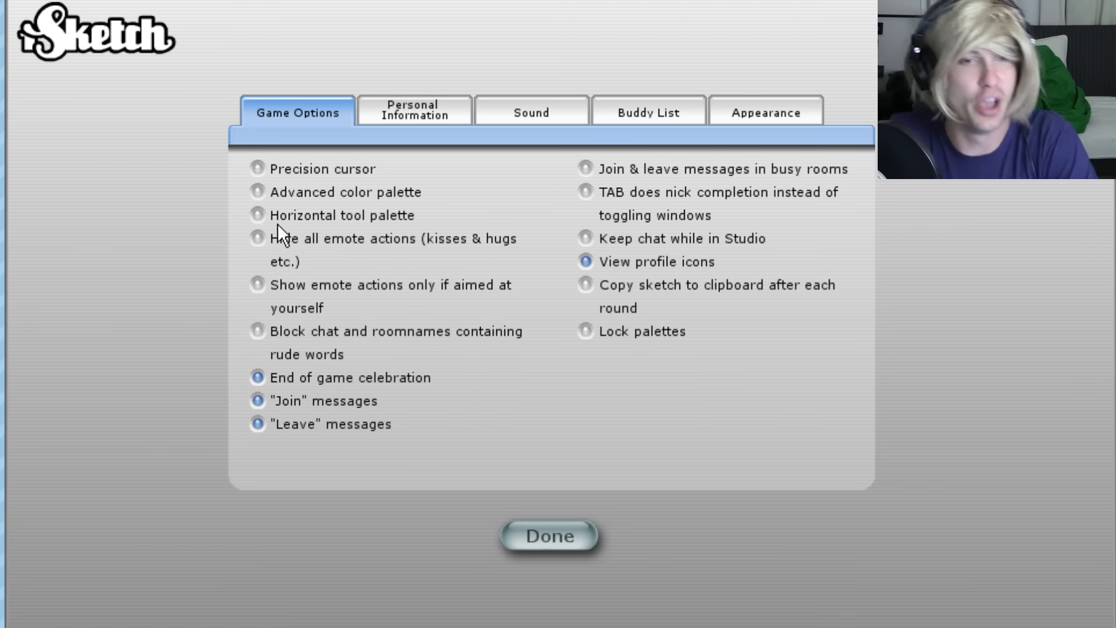
mouse_move(385, 289)
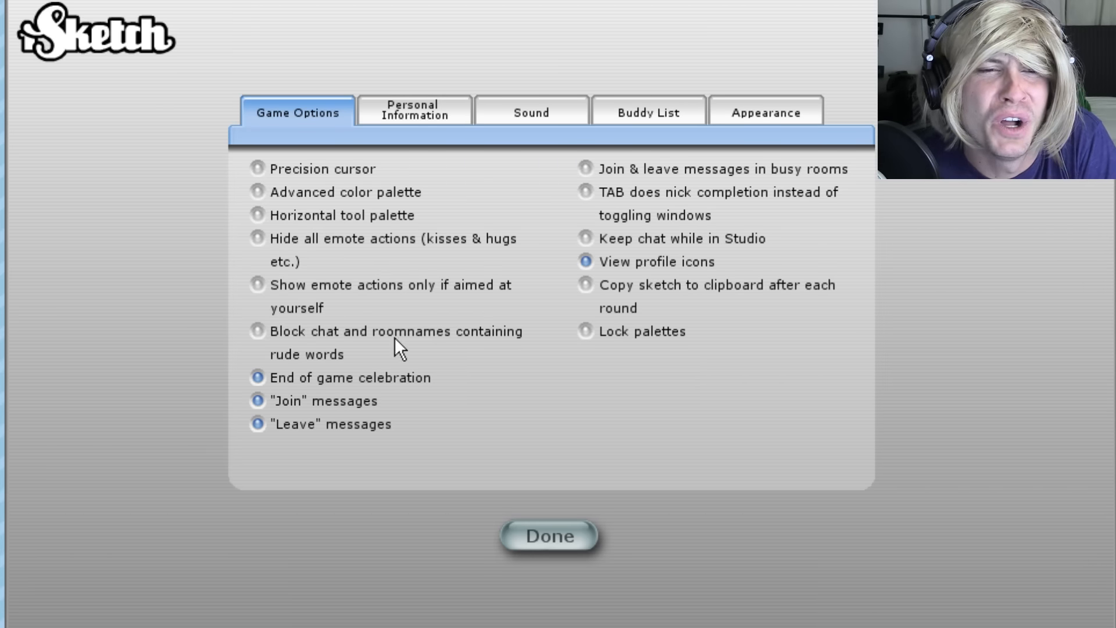
mouse_move(423, 177)
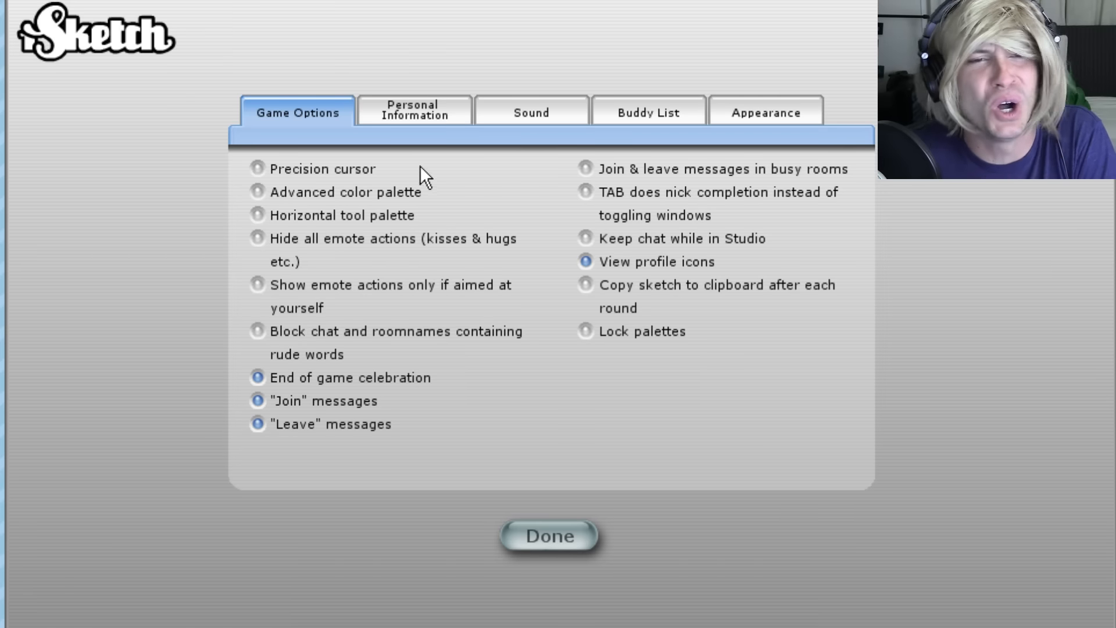
Raise the Sound volume slider to maximum and return to the round in progress
click(530, 112)
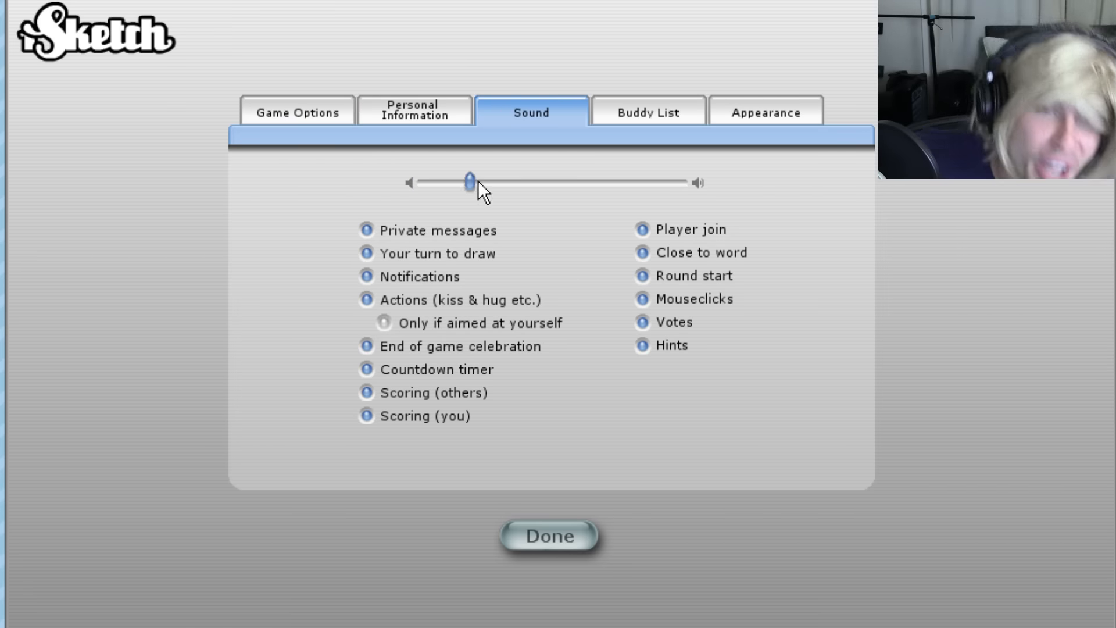
drag(467, 182, 661, 182)
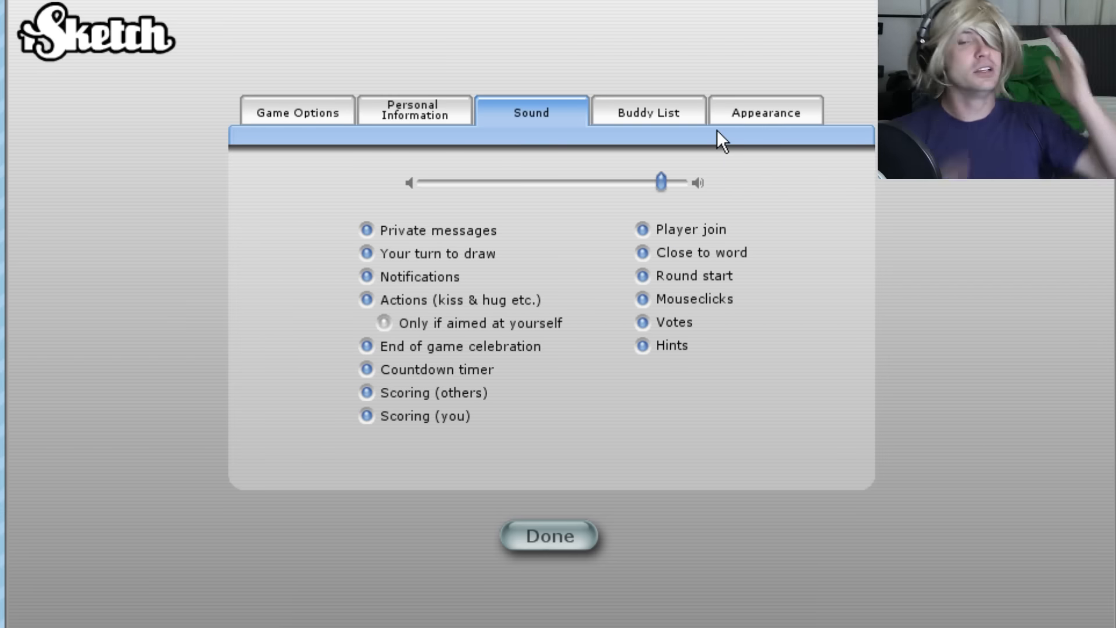
click(548, 535)
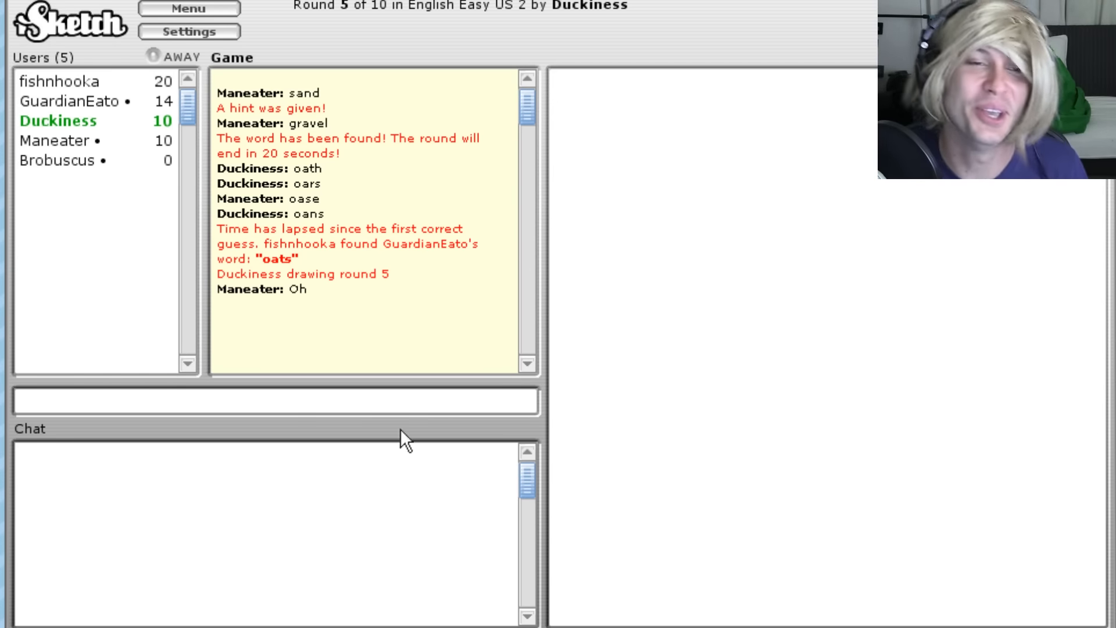
Guess the round 5 drawing as 'duck' and 'needle nosed'
click(278, 400)
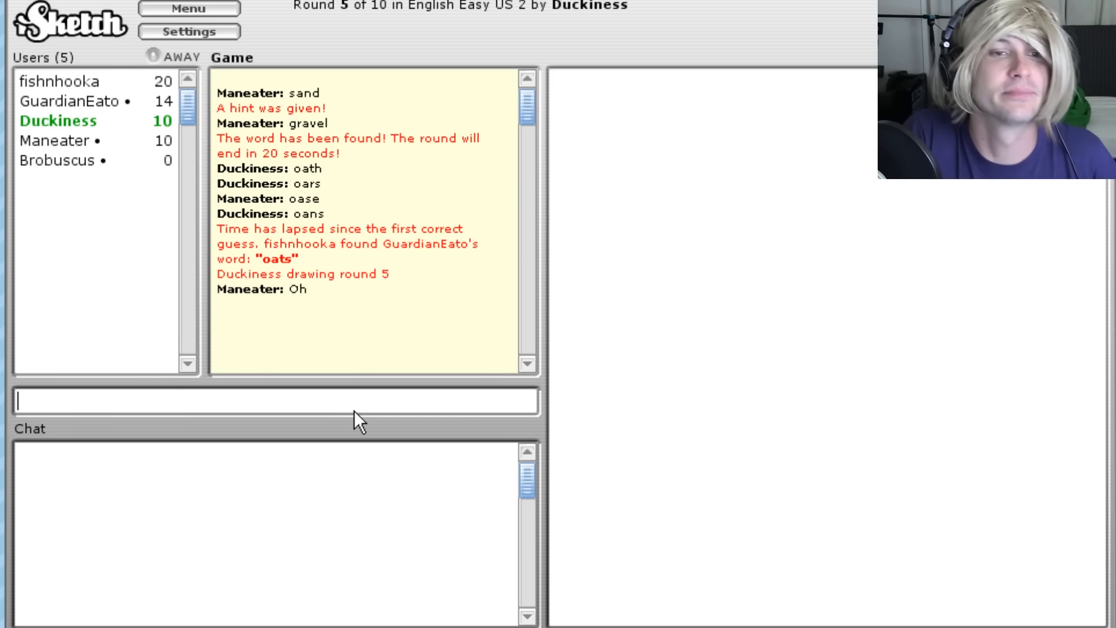
text(duck)
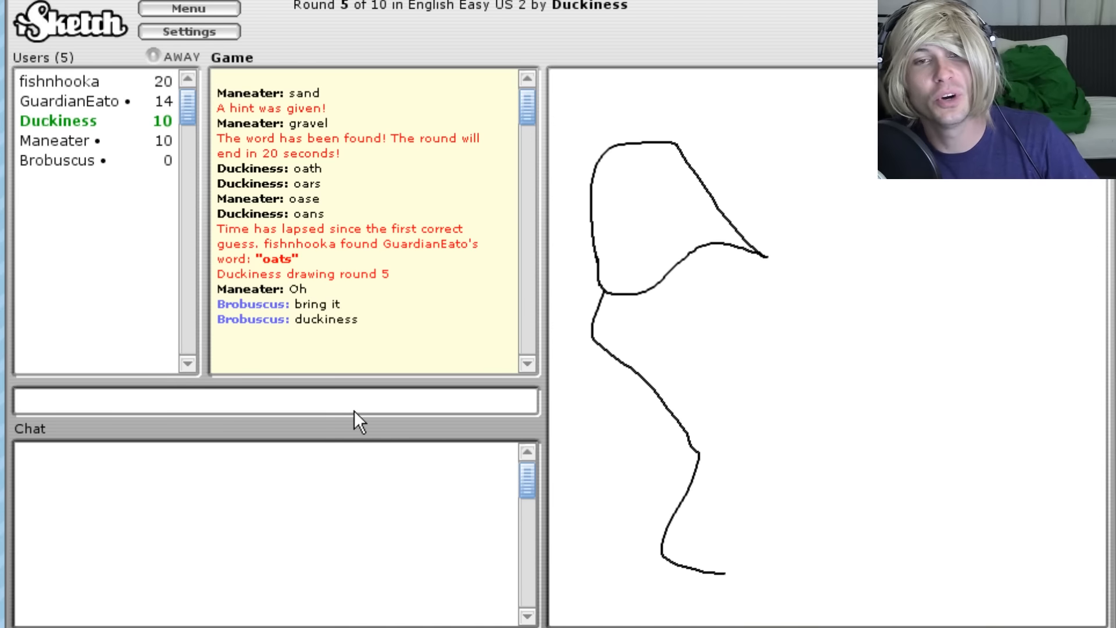
click(276, 400)
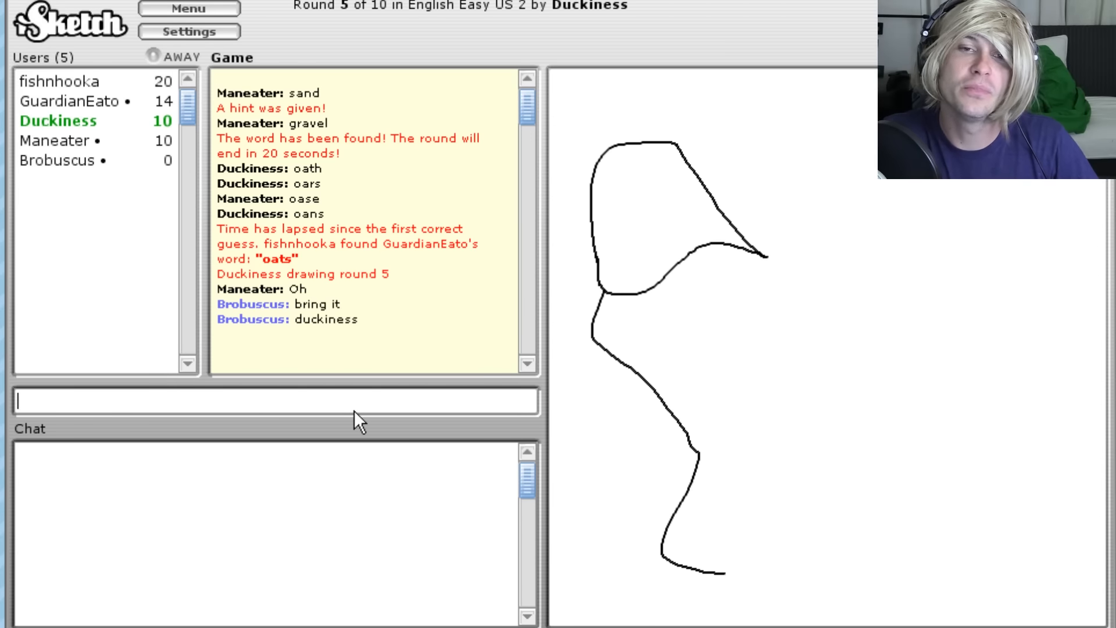
text(needle)
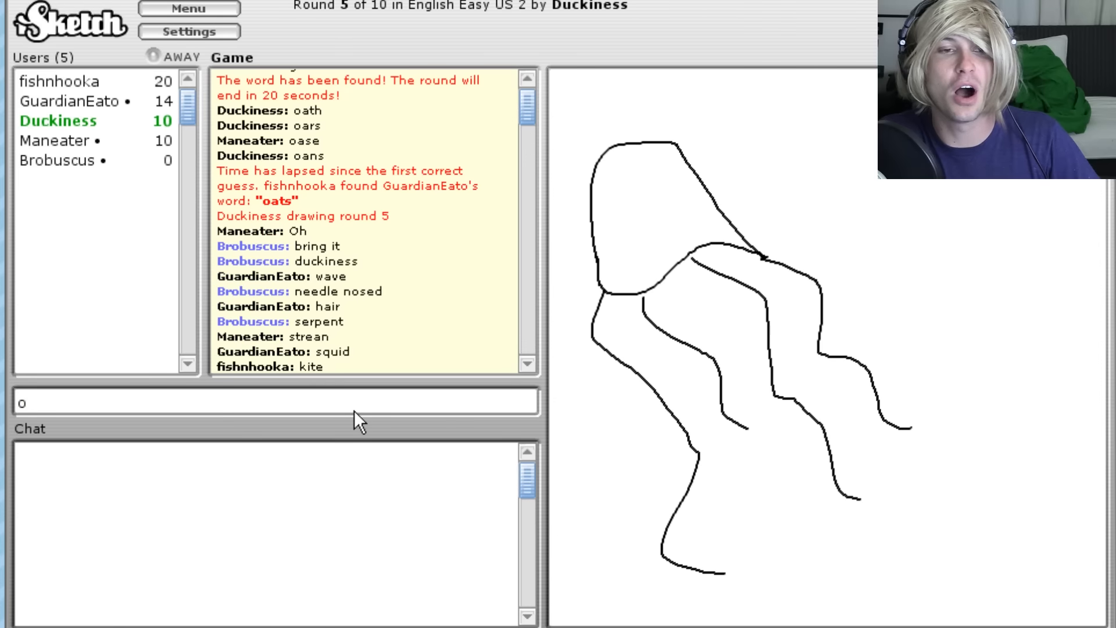
Add further round 5 guesses: squid, lightning and eel
text(squi)
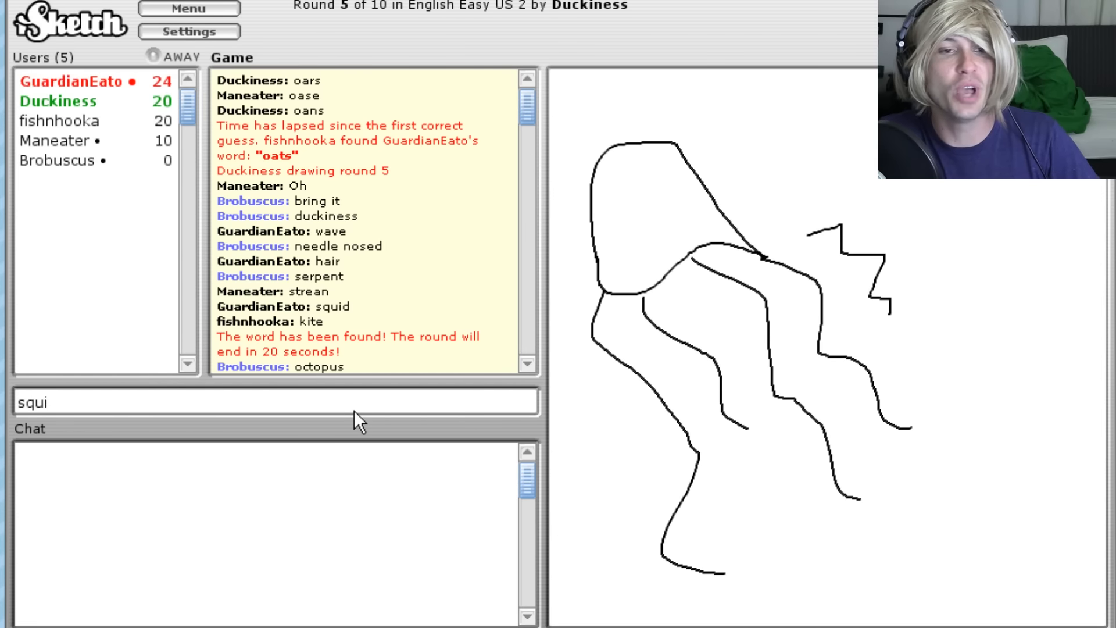
text(lighn)
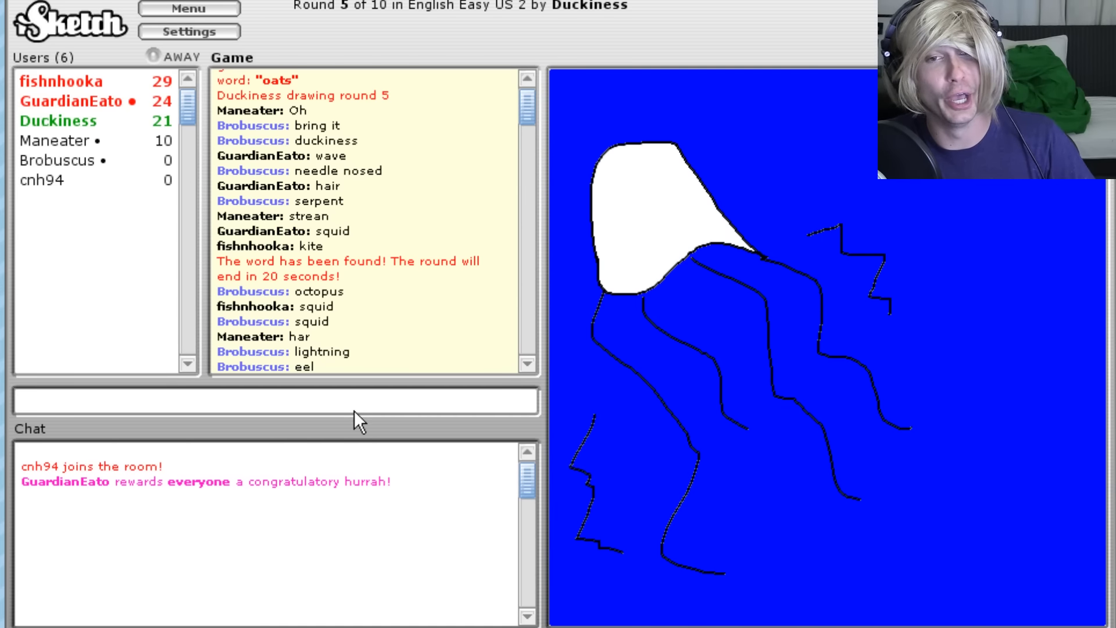
text(s)
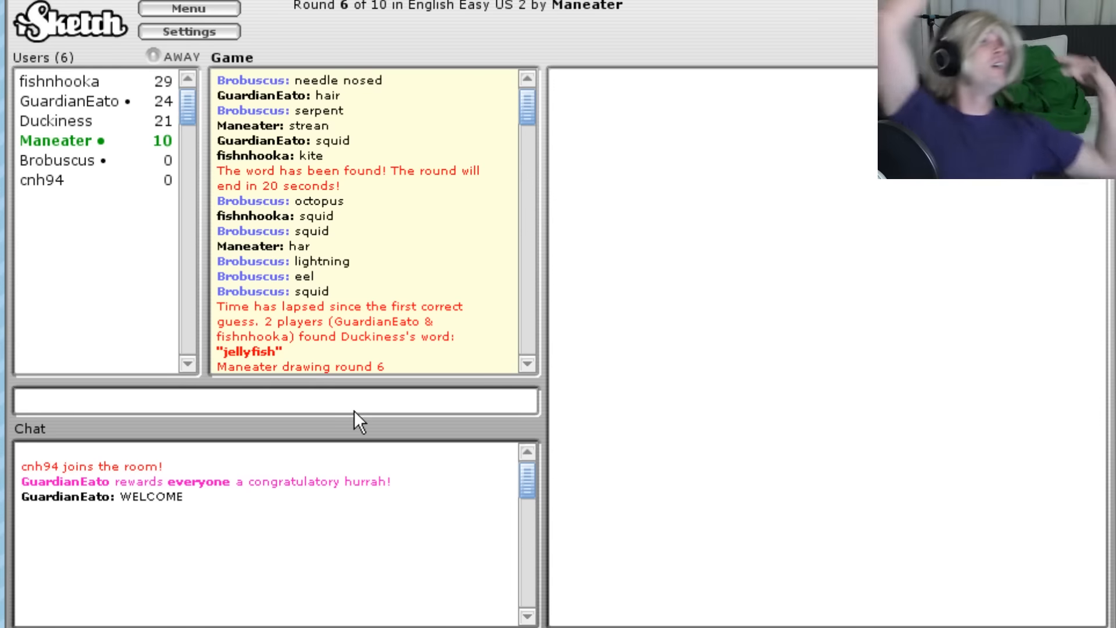
Guess the round 6 drawing as a tiny little man and 'child on a leash'
click(277, 400)
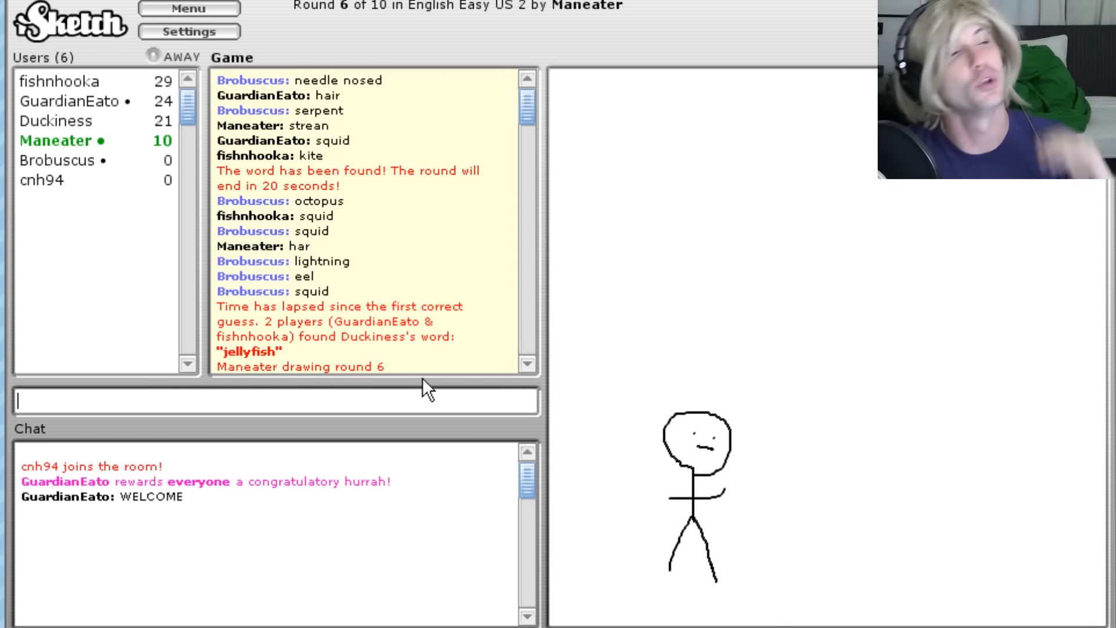
text(t)
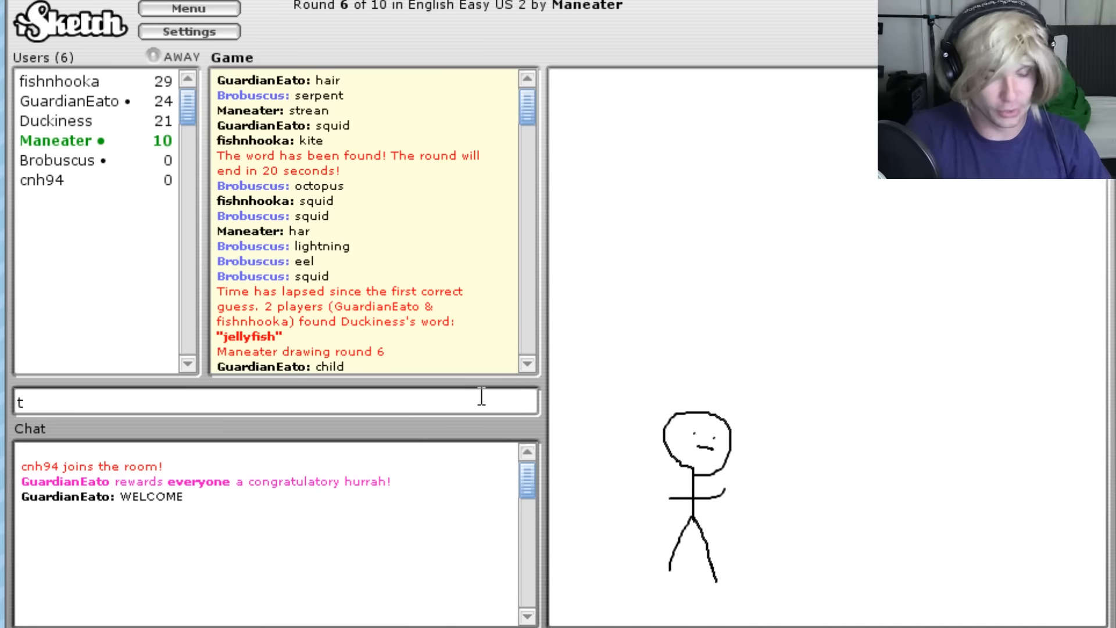
text(iny little man w)
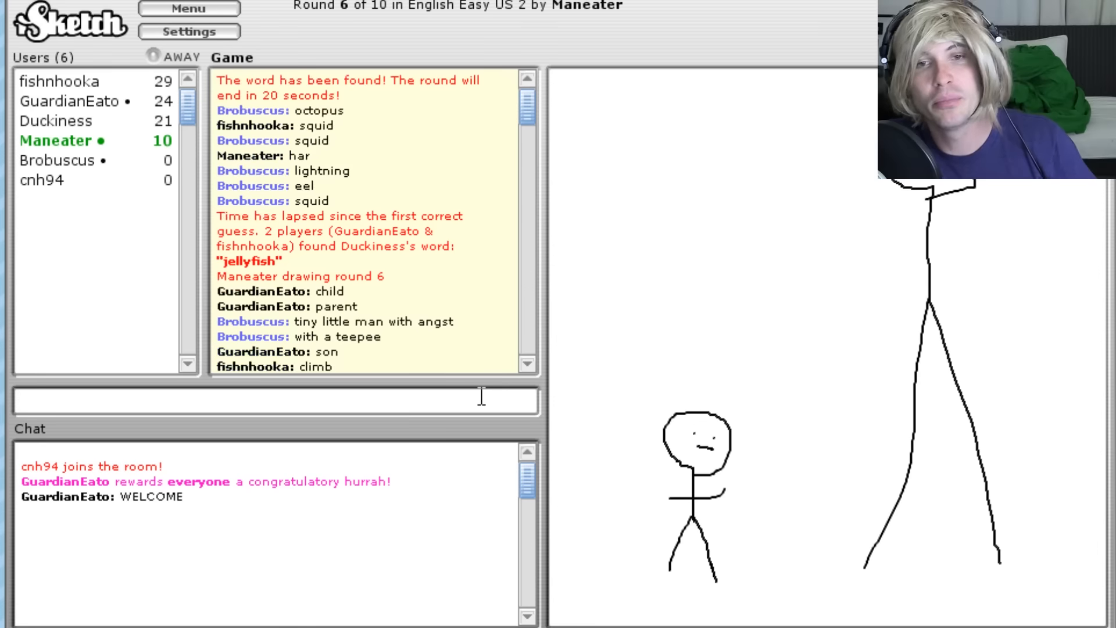
text(fam)
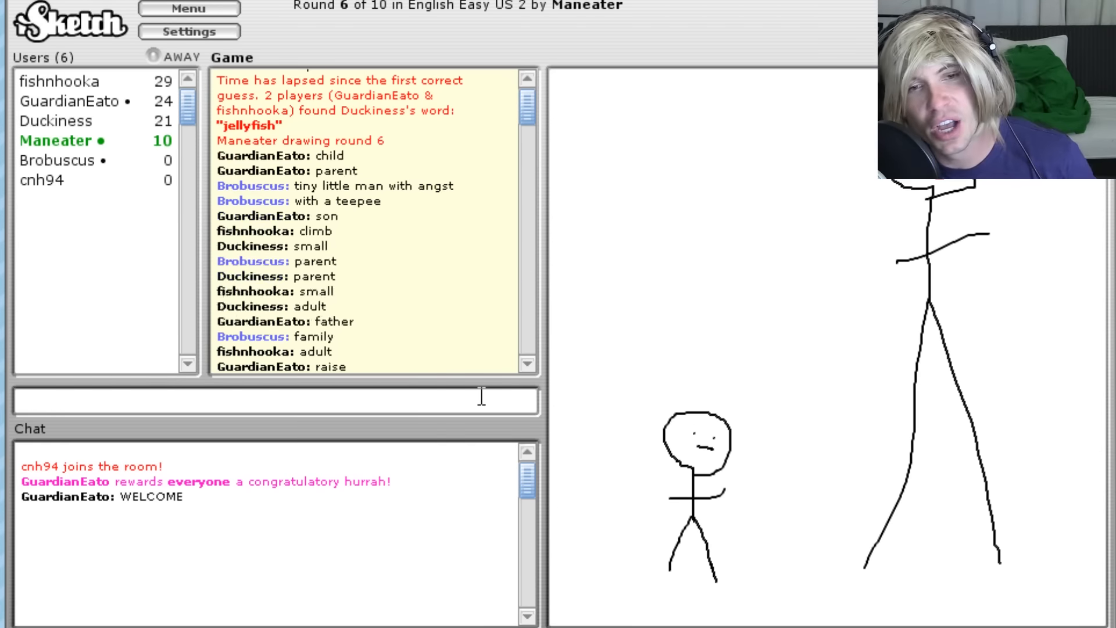
text(tall.)
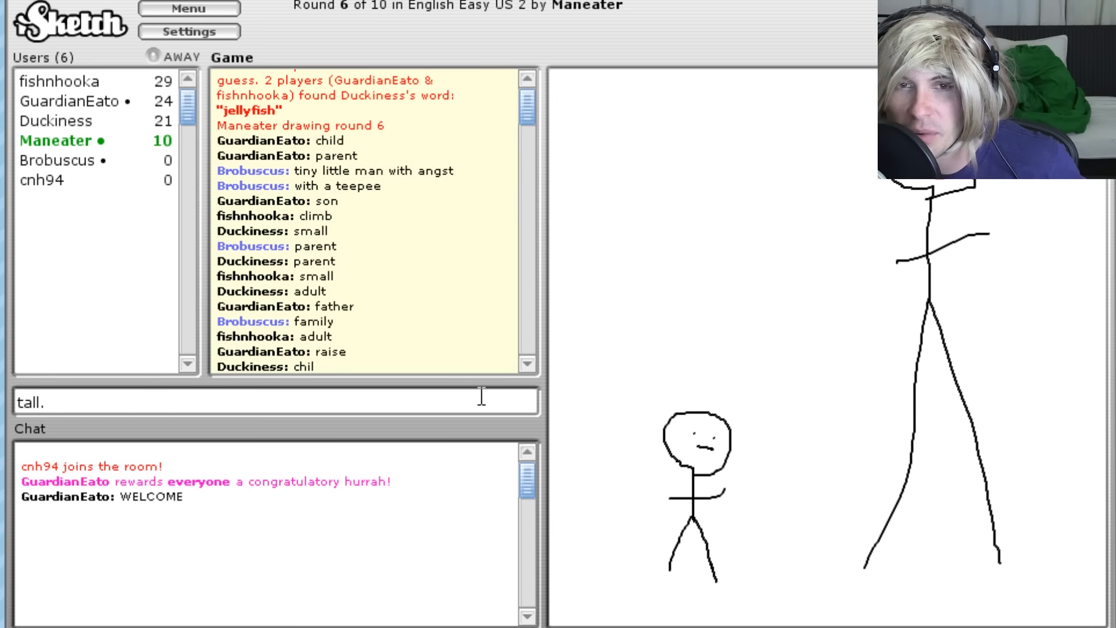
drag(720, 491, 899, 258)
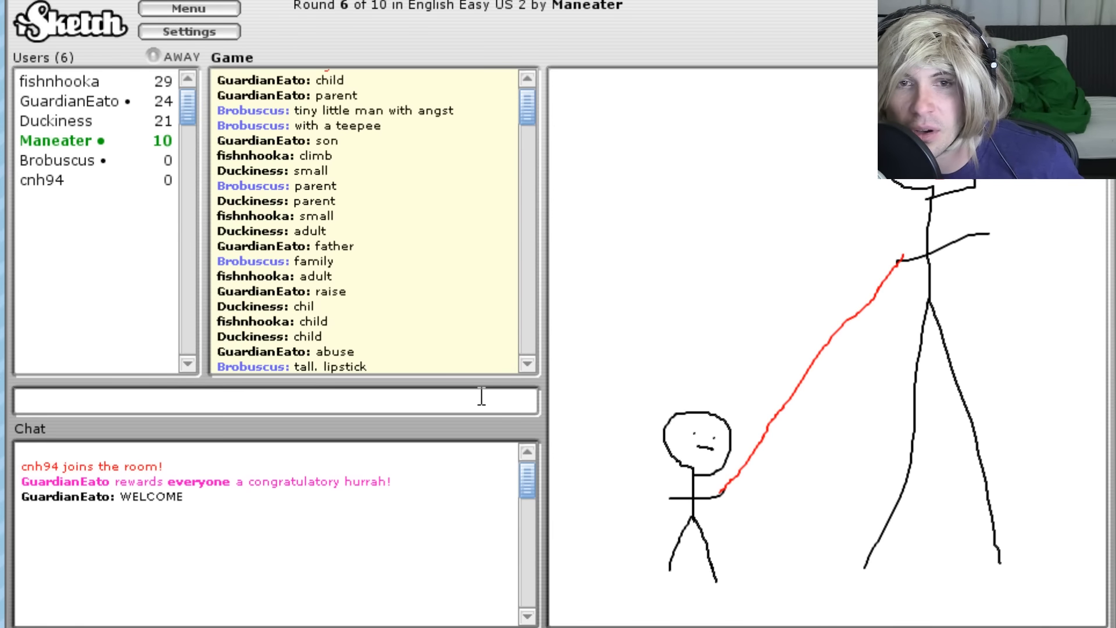
text(child on a l)
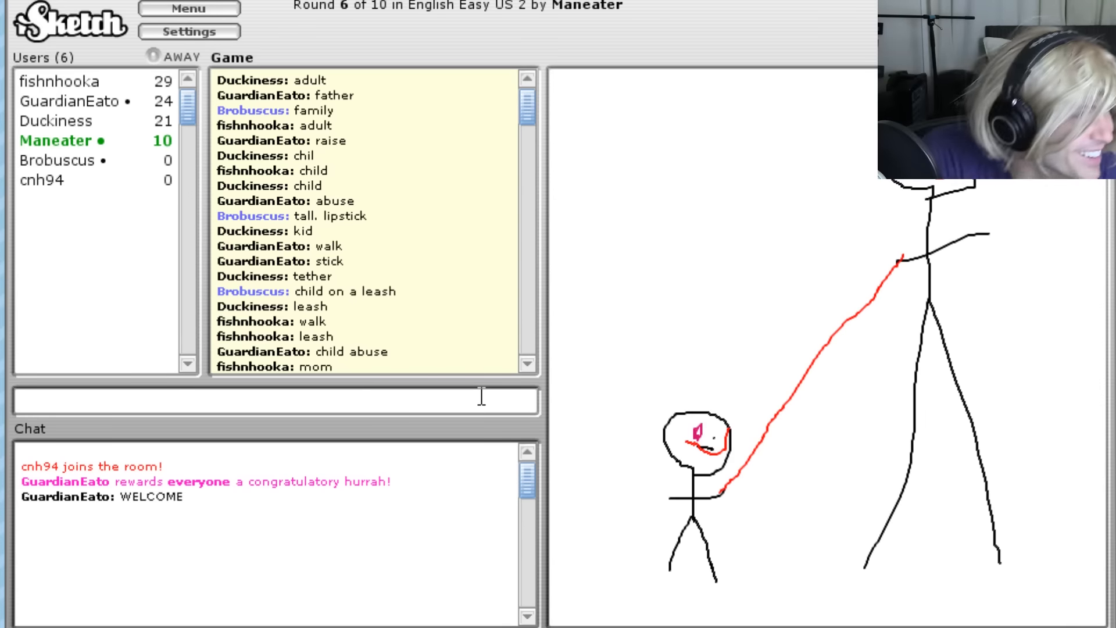
Add joking guesses about taking Satan's baby on a stroll, hopefully nowhere
text(sata)
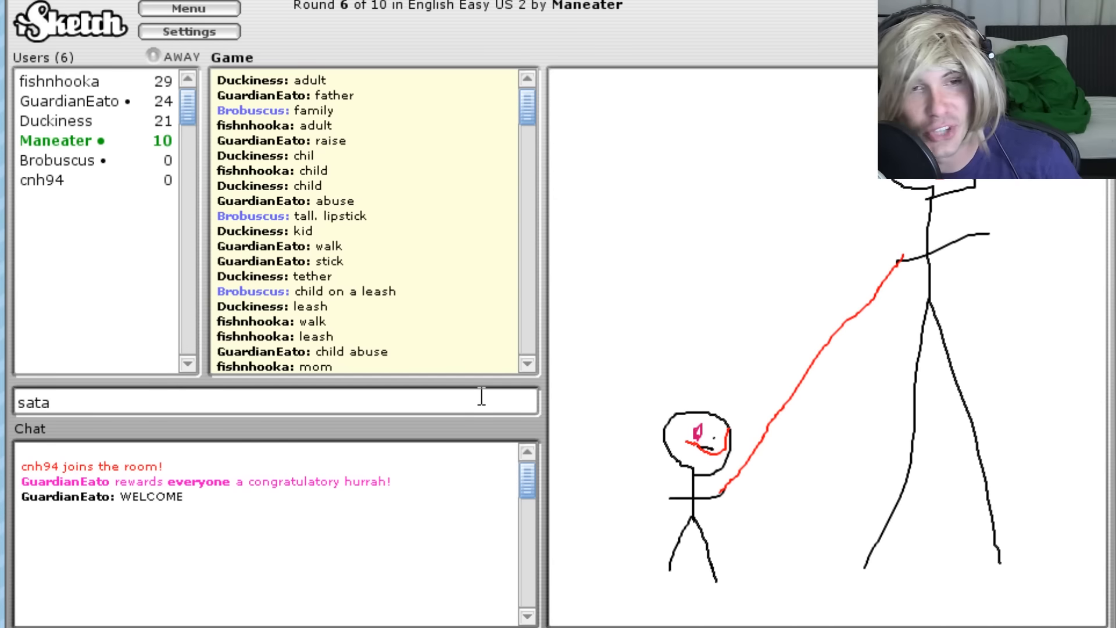
text(taking sa)
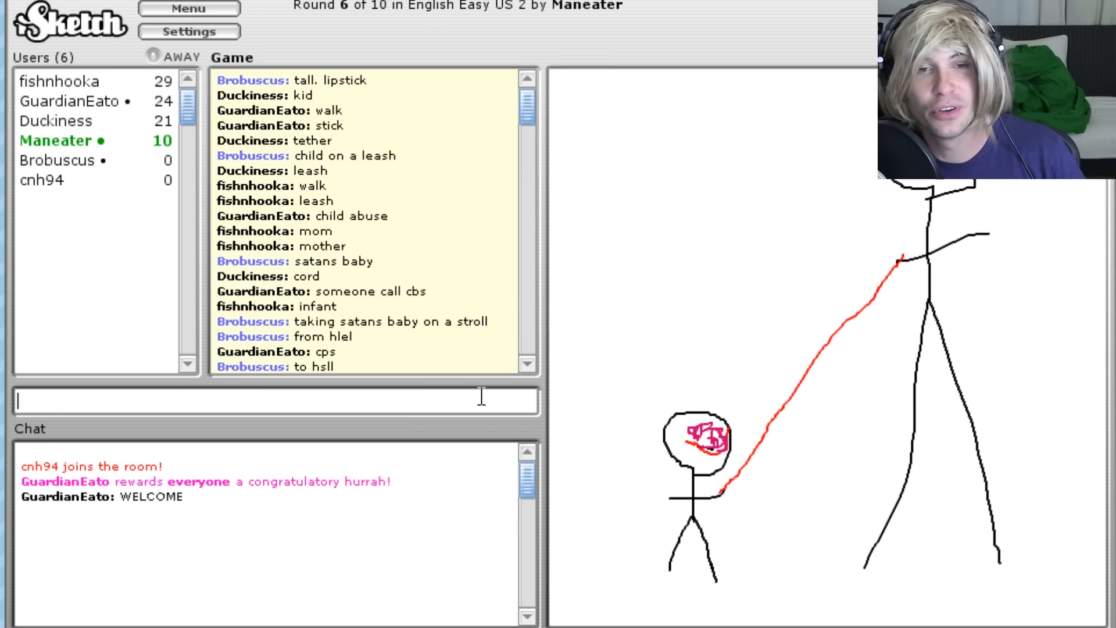
text(hopefuly nowhe)
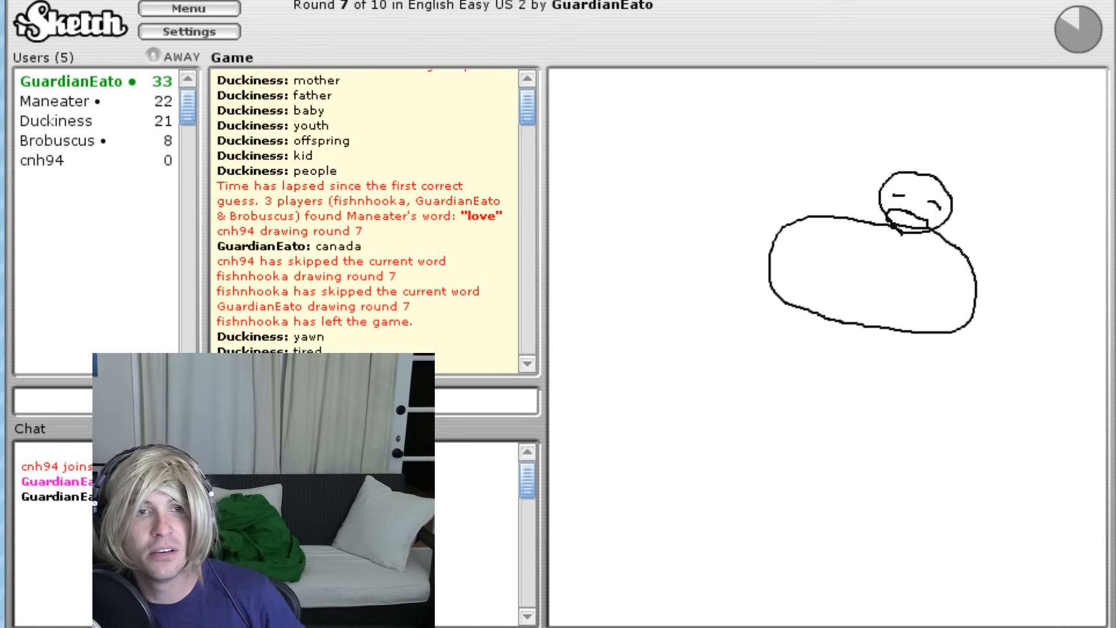
Guess the round 7 drawing as a baby 'with a big big tumtum', 'yawning' and 'eating'
text(with a big)
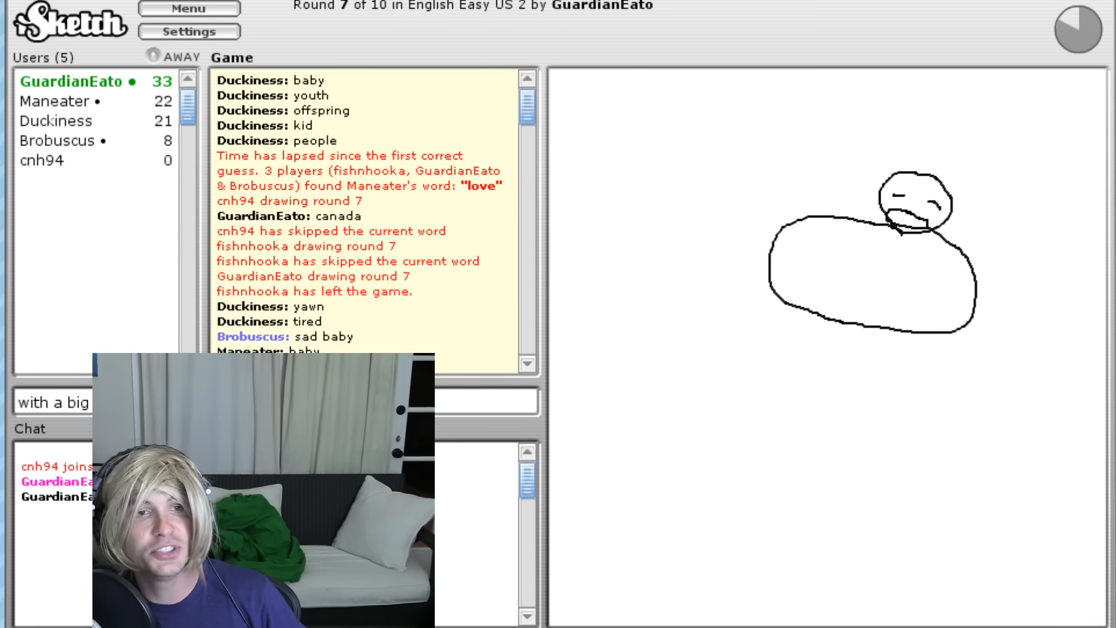
drag(782, 249, 836, 235)
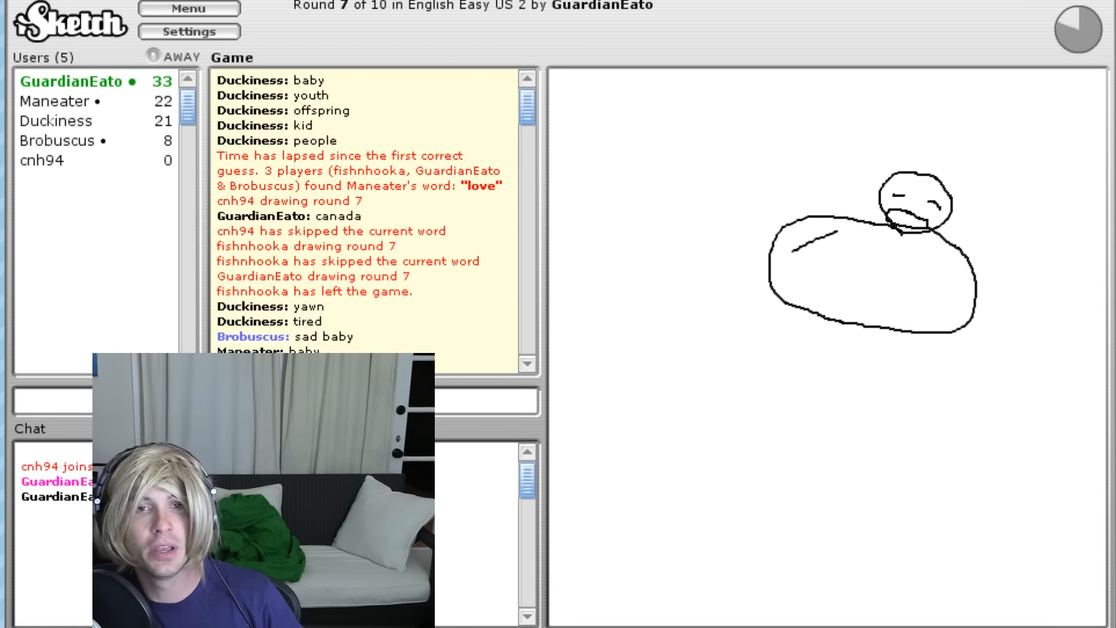
text(y)
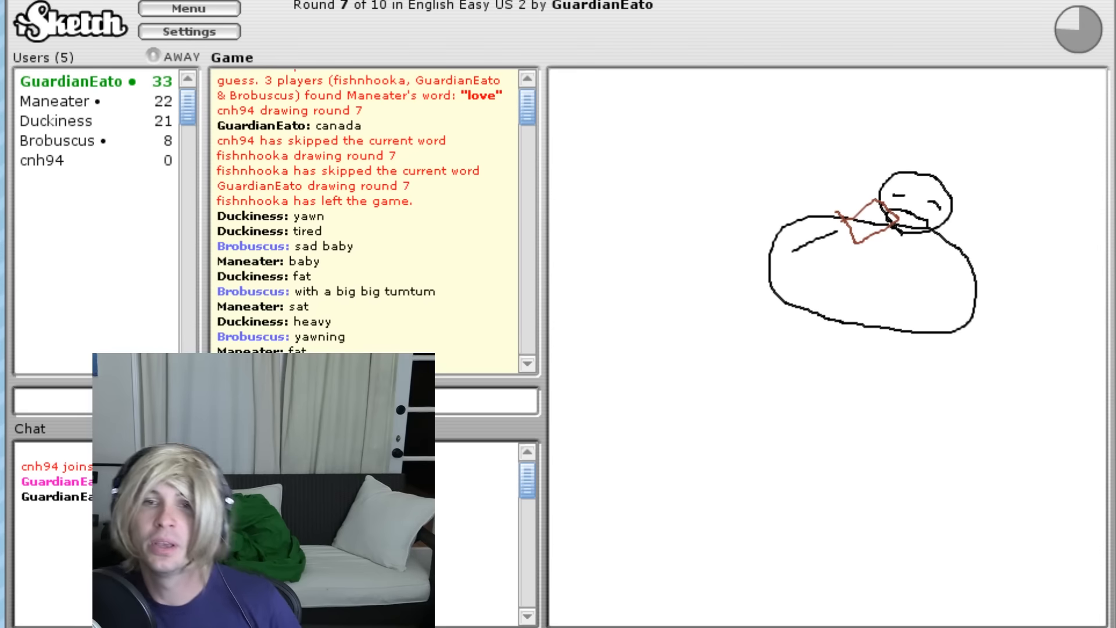
text(eating)
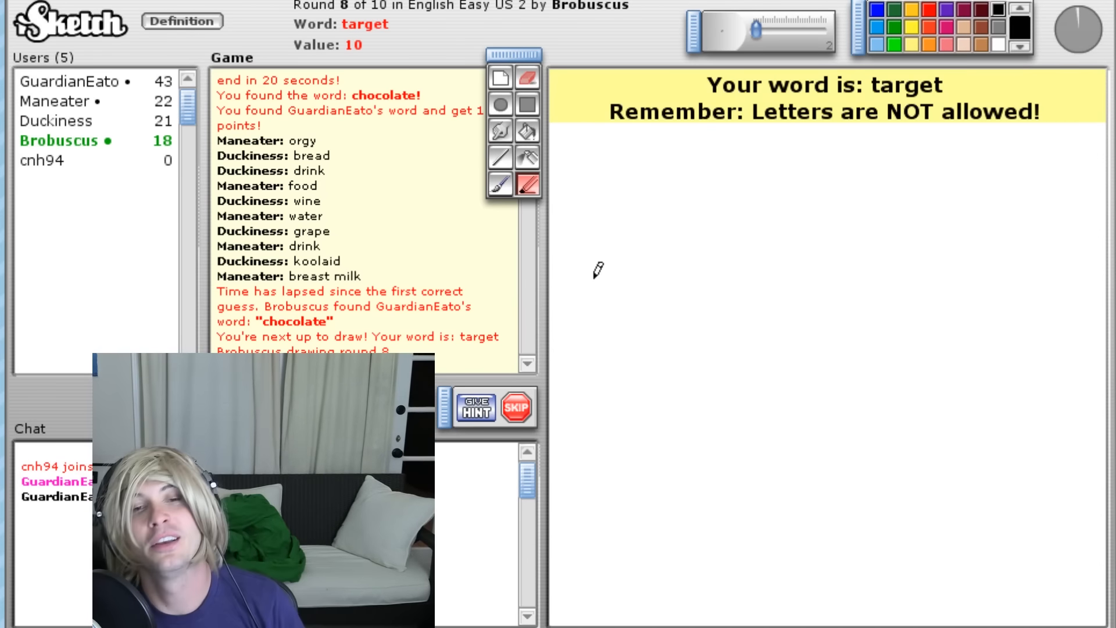
mouse_move(766, 251)
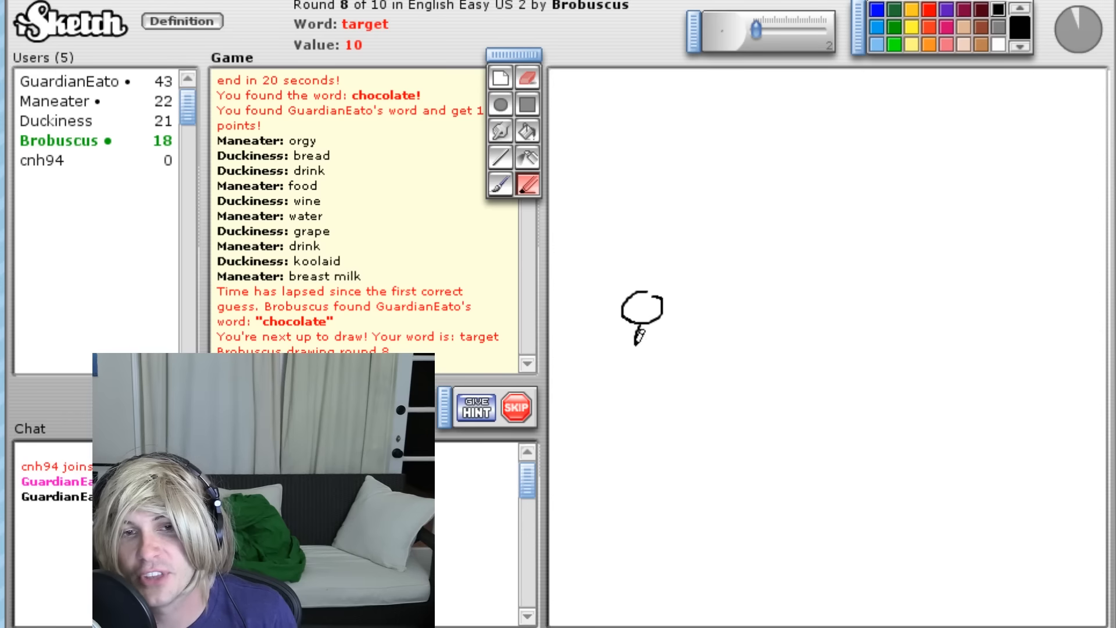
Draw the stick-figure archer's head, the long upper shelf line and the bow
drag(638, 328, 638, 426)
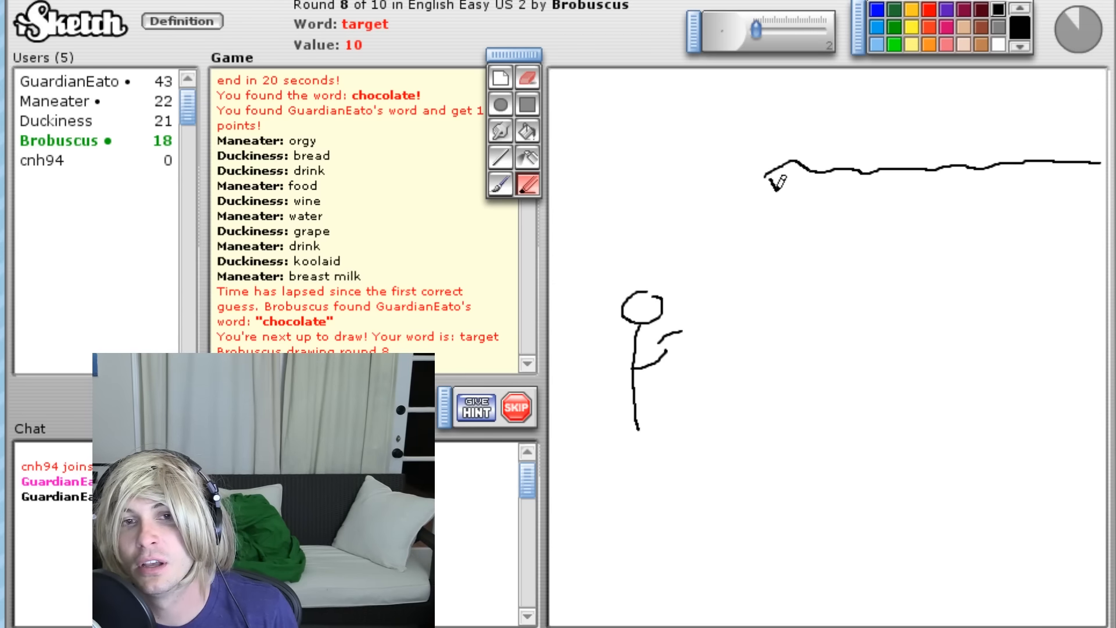
drag(775, 178, 962, 218)
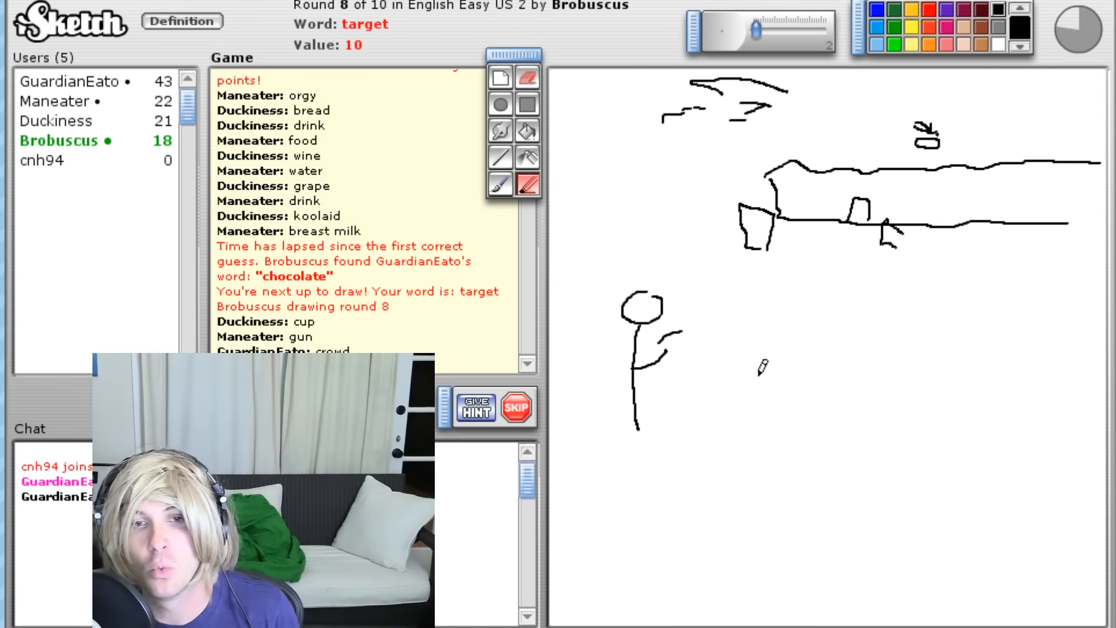
drag(707, 356, 730, 423)
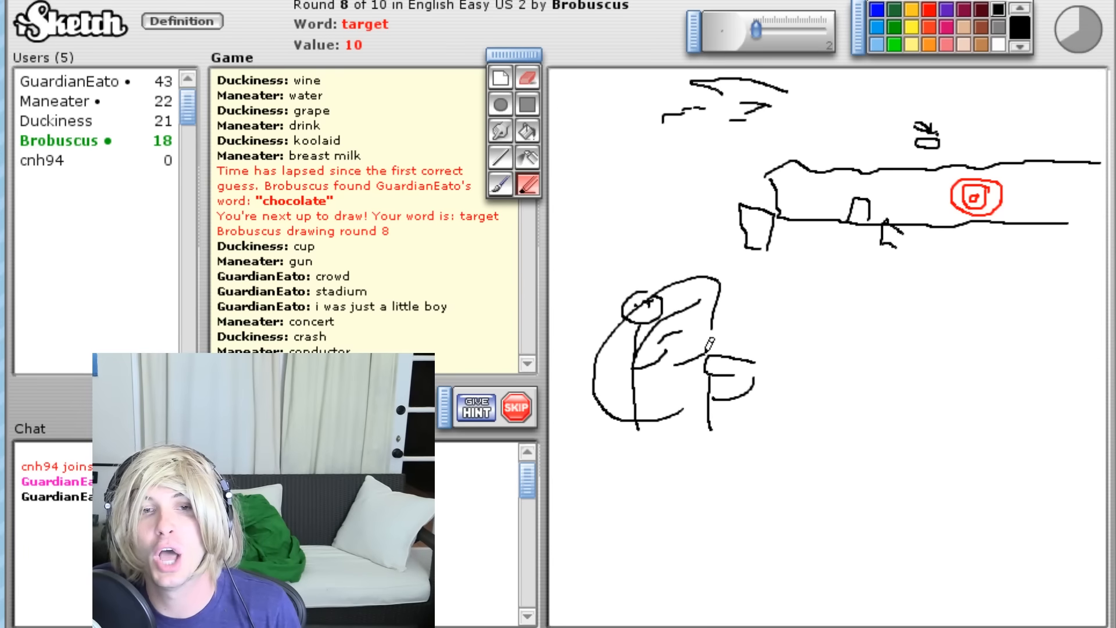
Draw the arrow's path from the bow through the red bullseye on the shelf
drag(707, 346, 950, 214)
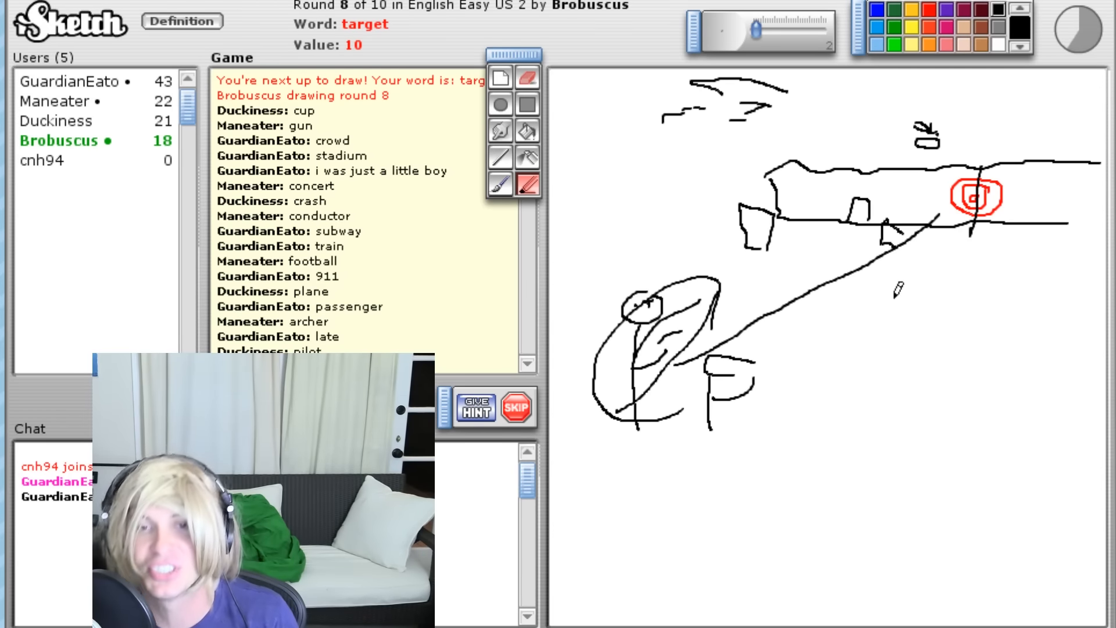
drag(968, 114, 968, 199)
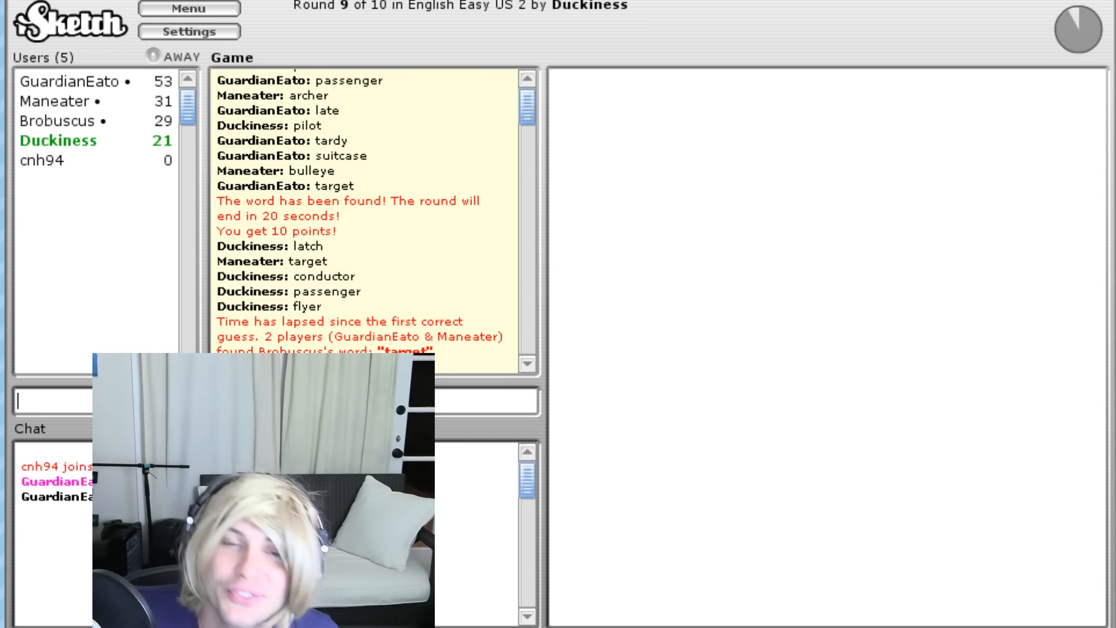
Trace over the round 9 pointed leaf-like outline on the canvas while guessing
drag(797, 167, 798, 409)
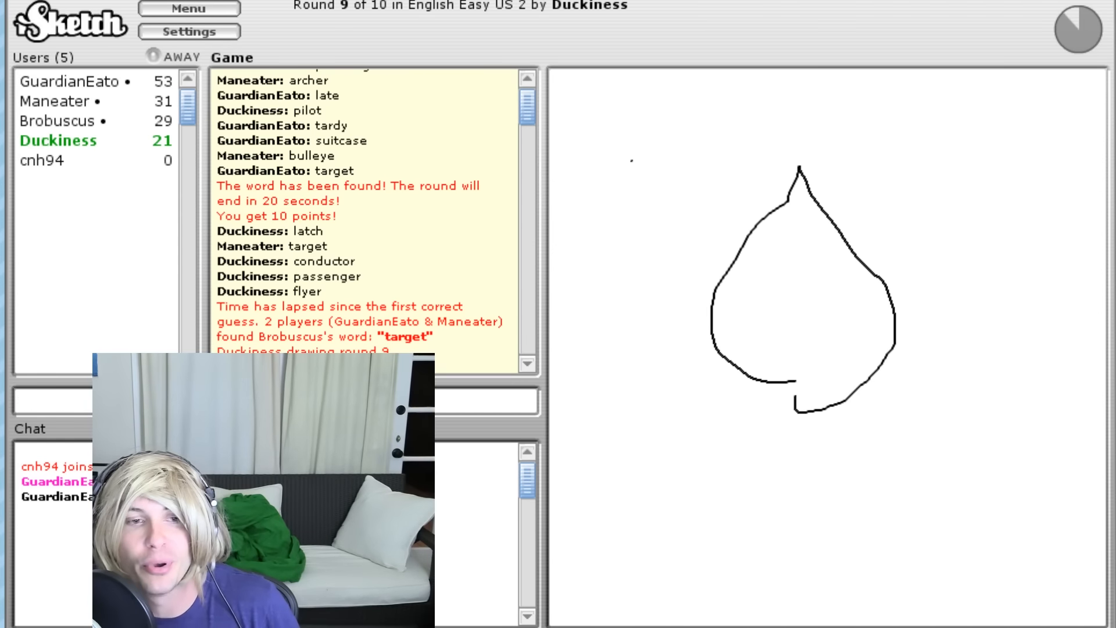
drag(791, 369, 883, 523)
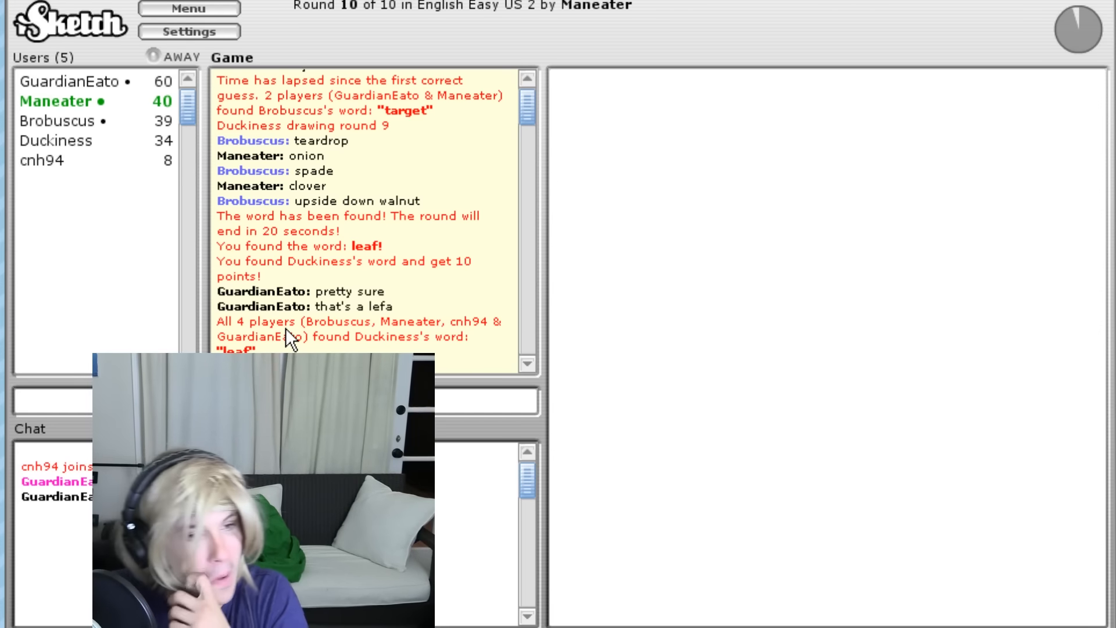
Guess the round 10 creature drawing as 'pet' and 'finger'
text(h)
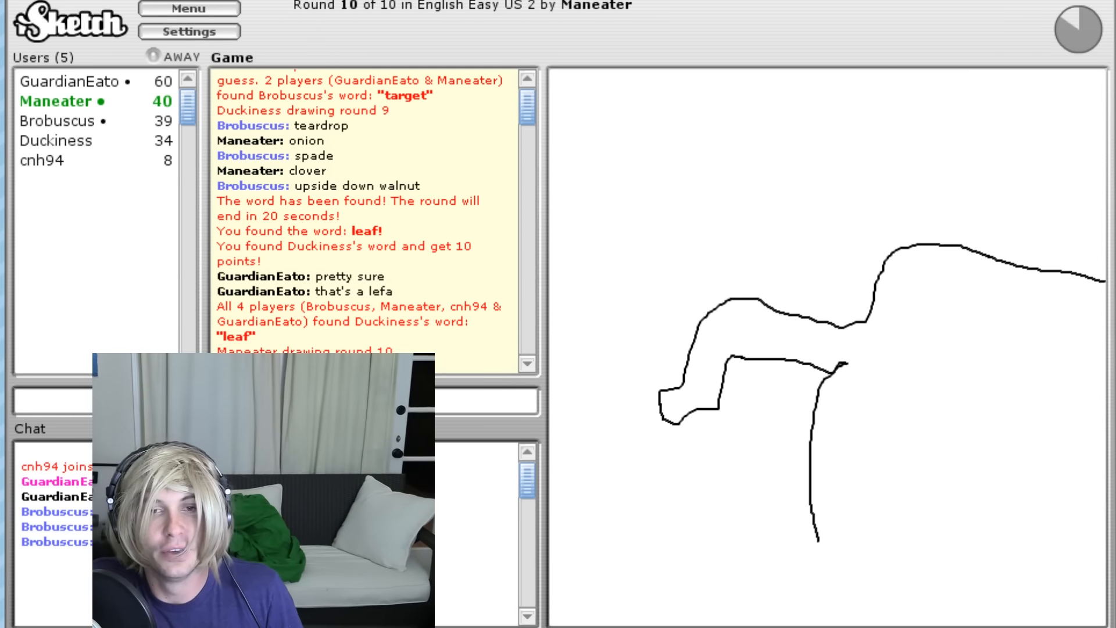
text(pet)
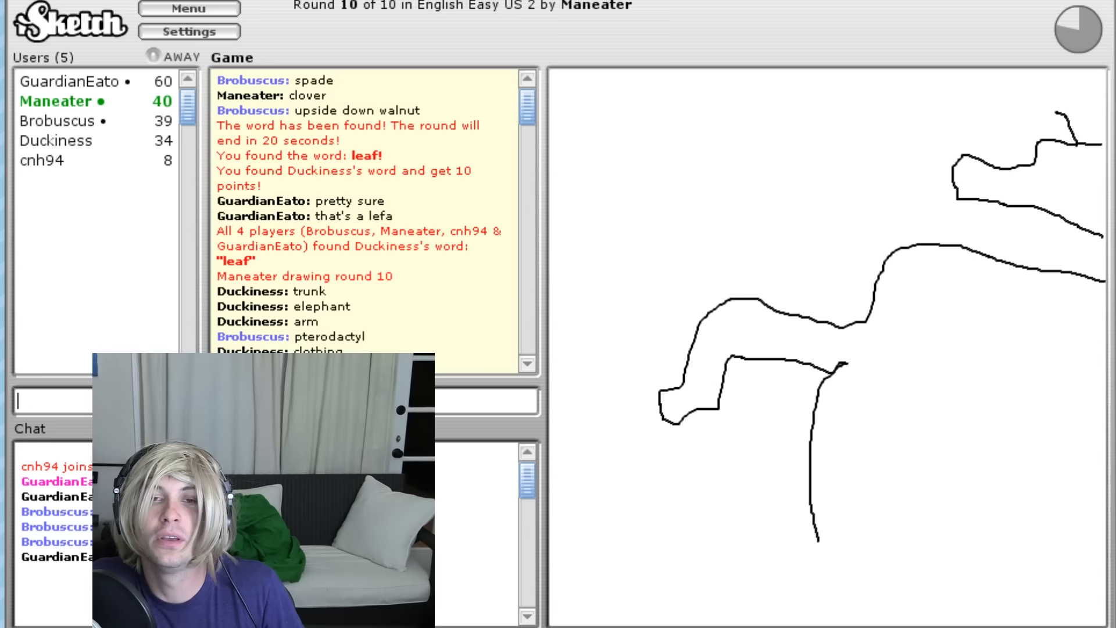
text(finger com)
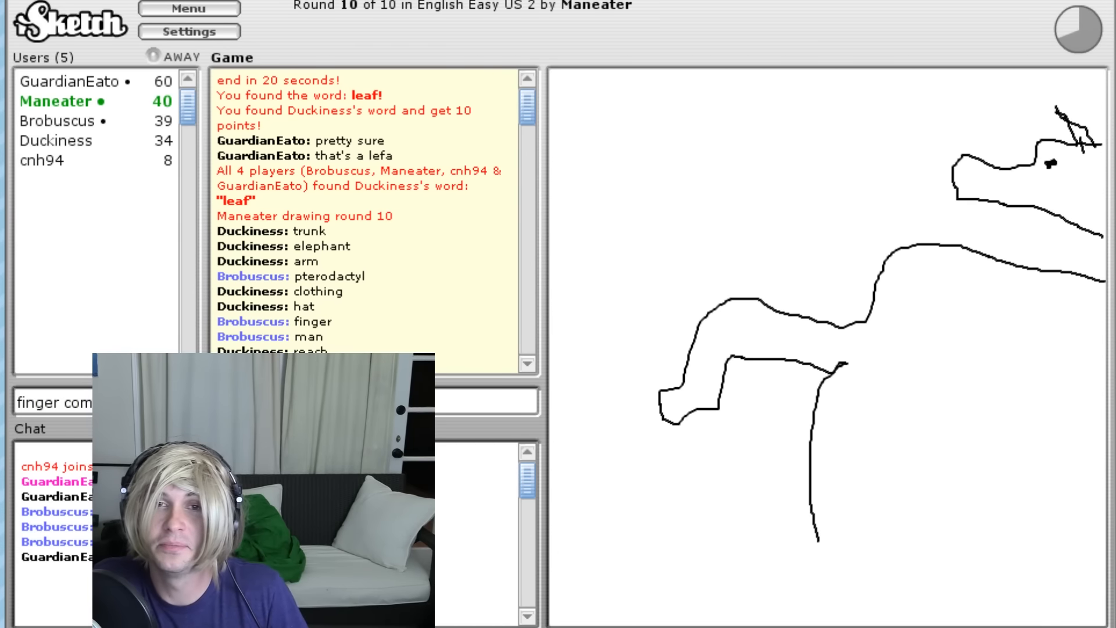
drag(957, 184, 996, 184)
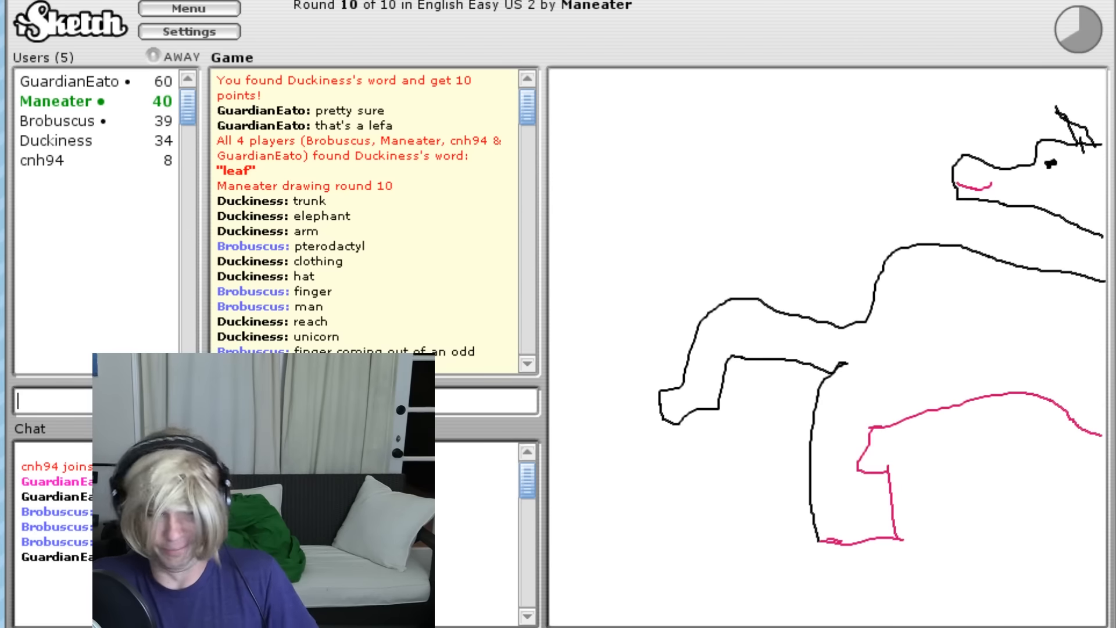
Guess 'deformed unicorn', 'limbo horse', 'rugby' and 'soccer' for round 10
text(deformed)
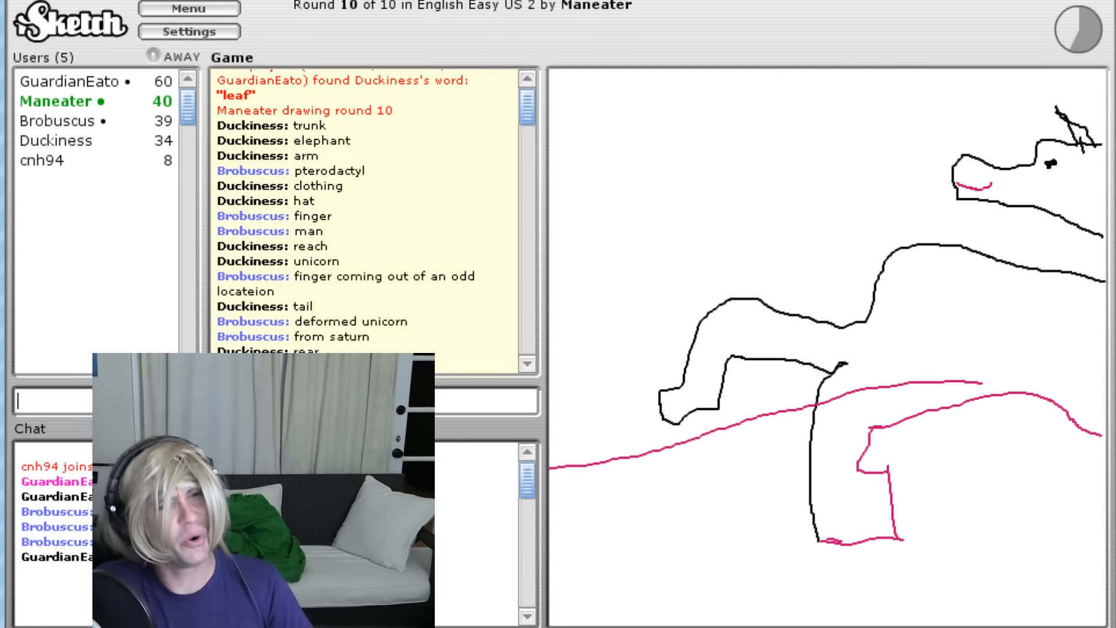
text(limbo ho)
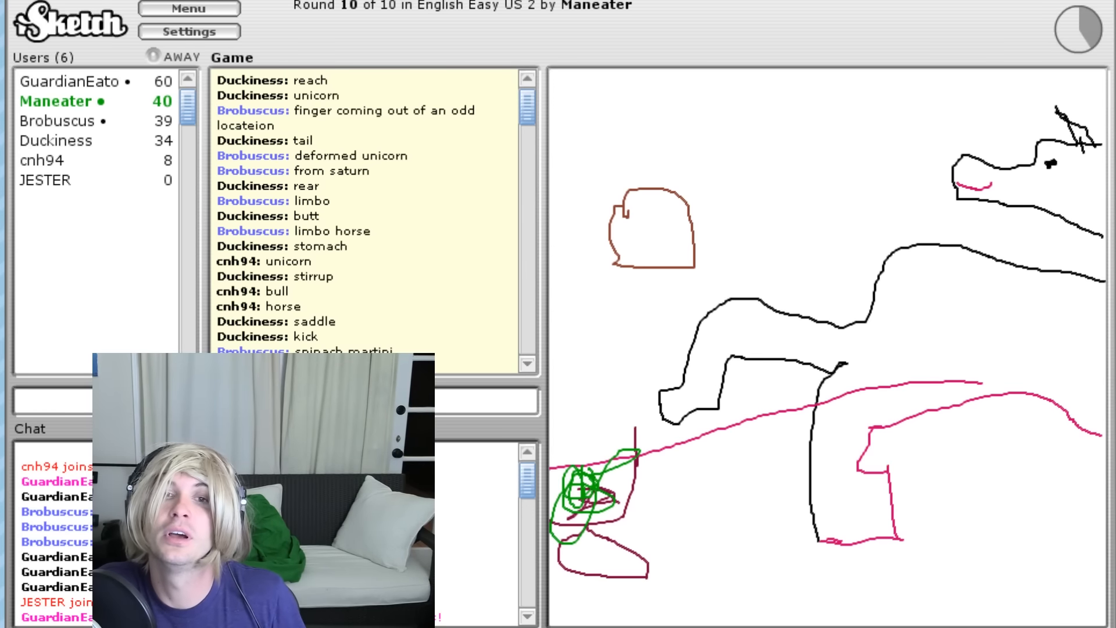
text(rugb)
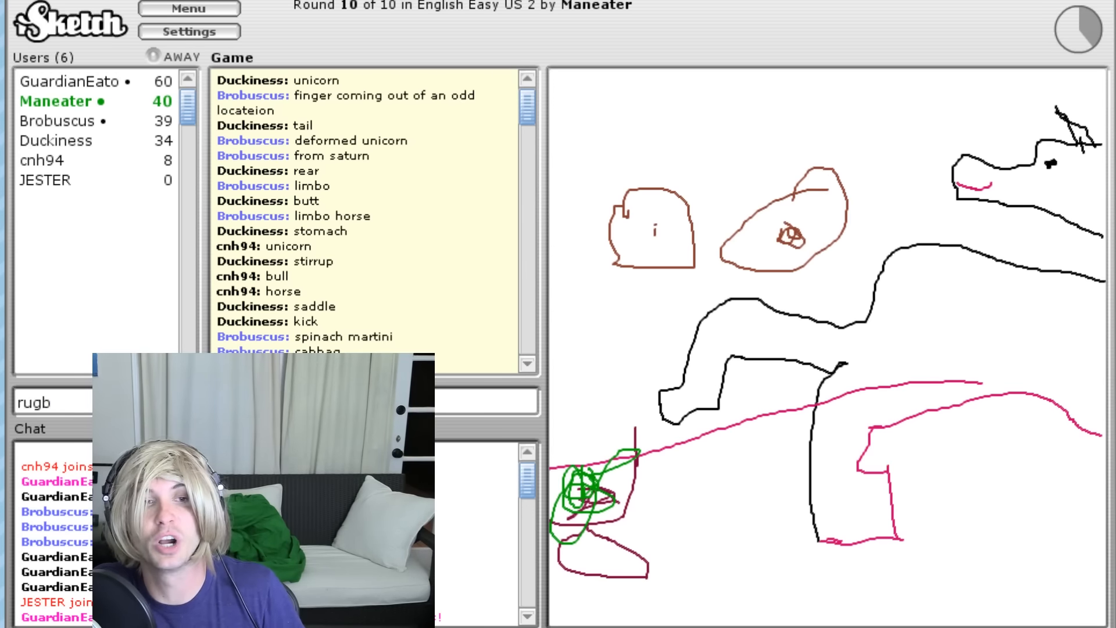
text(soccer)
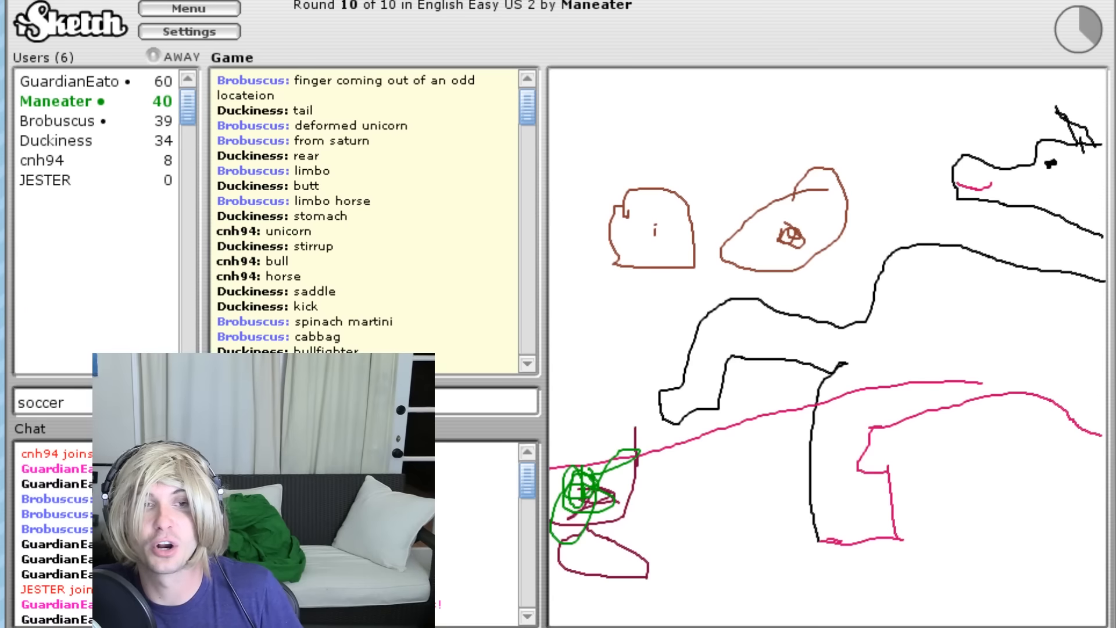